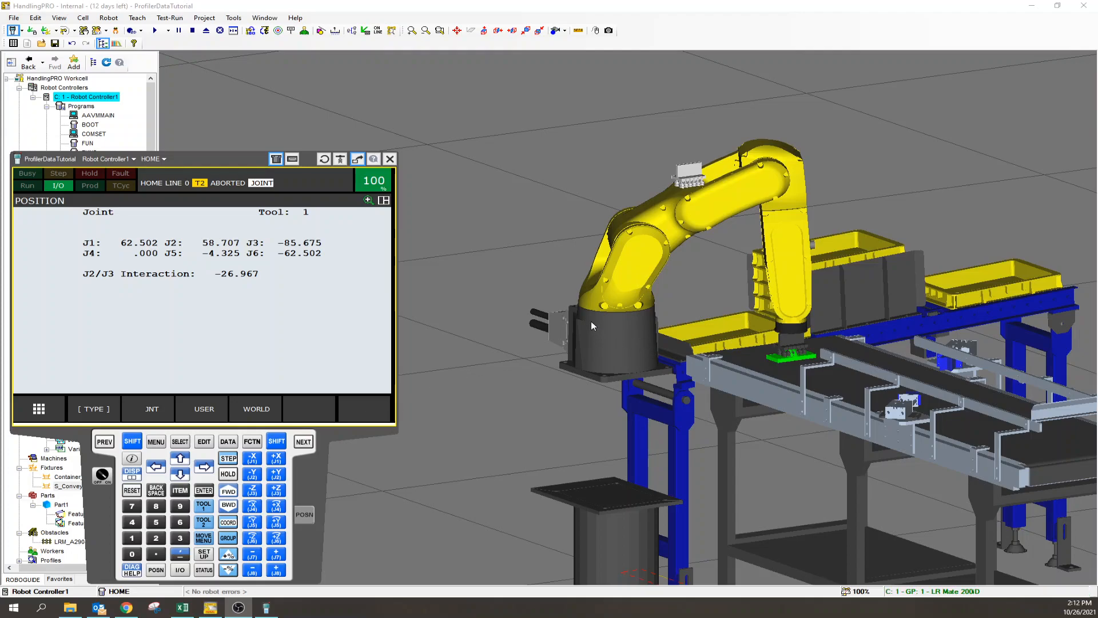
mouse_move(727, 414)
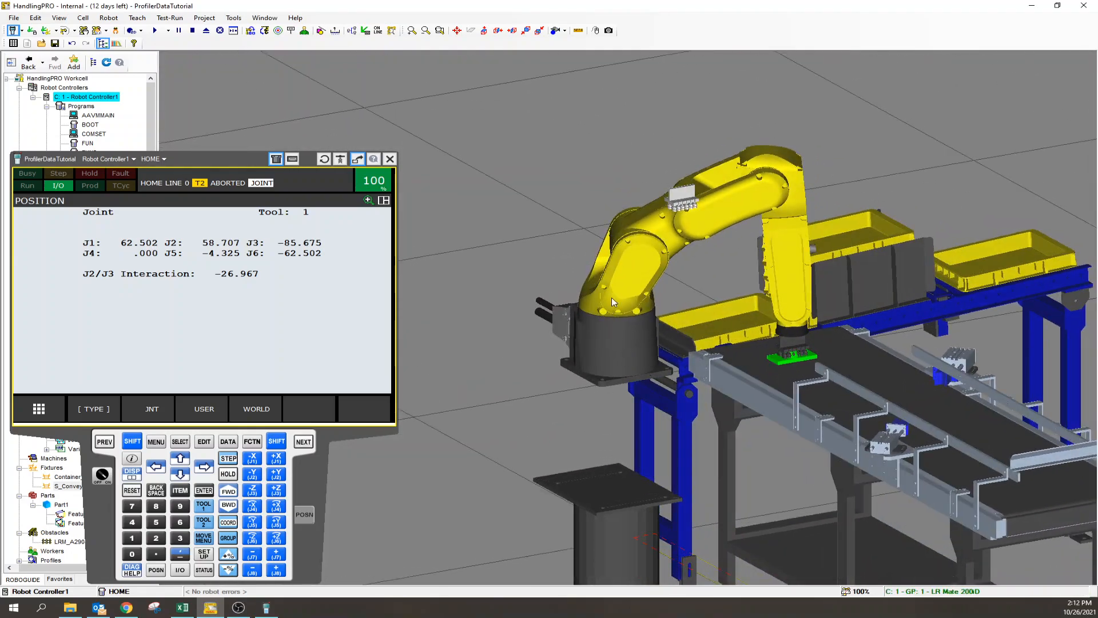
mouse_move(784, 305)
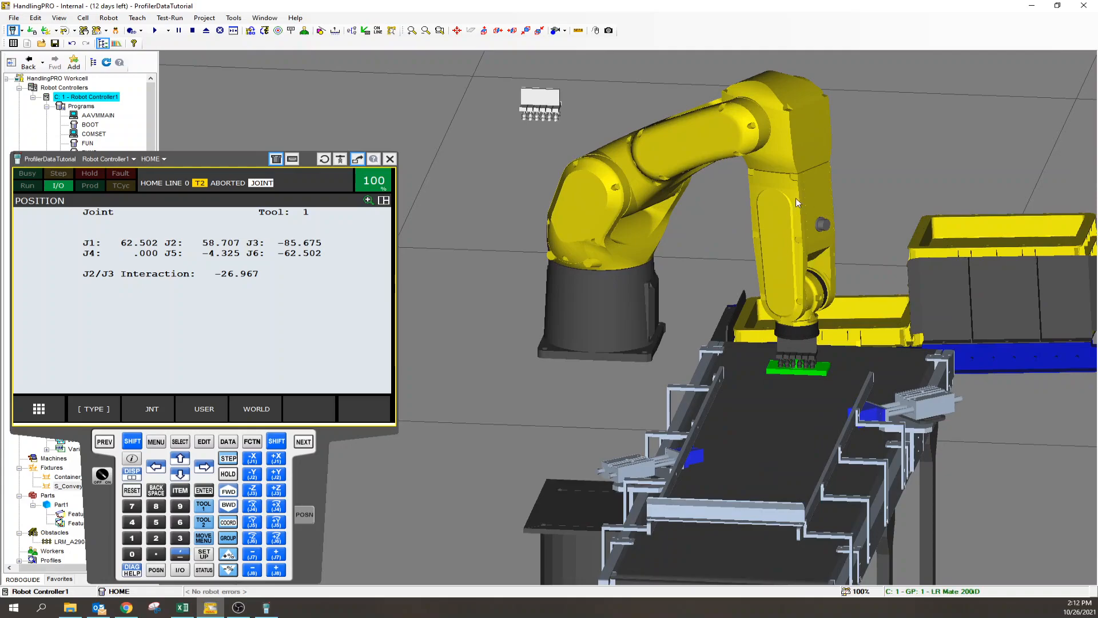
mouse_move(790, 188)
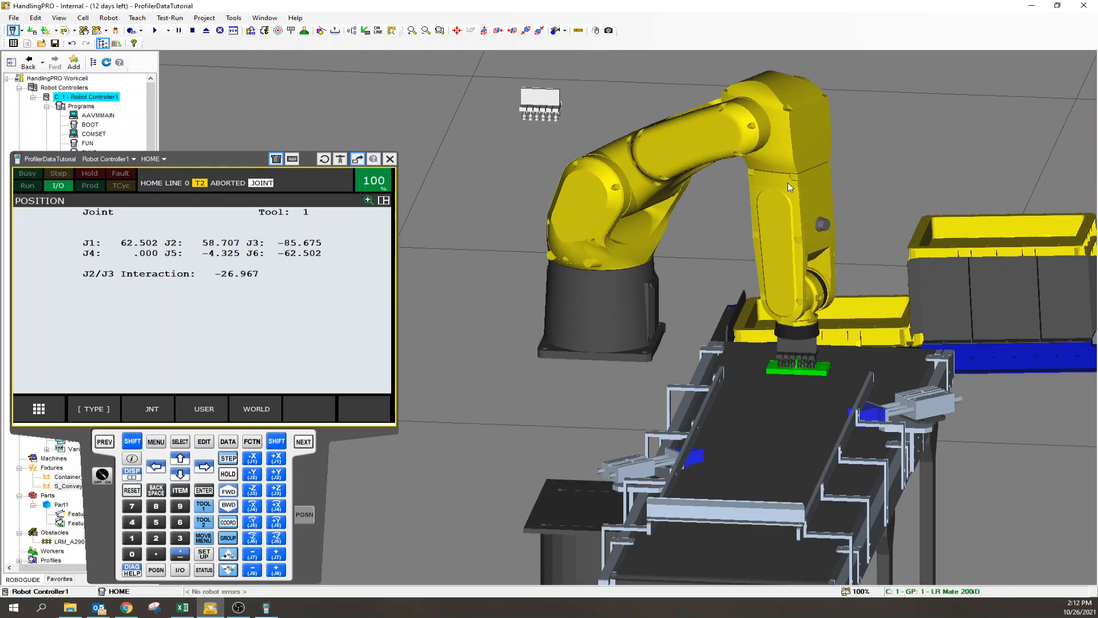
mouse_move(798, 338)
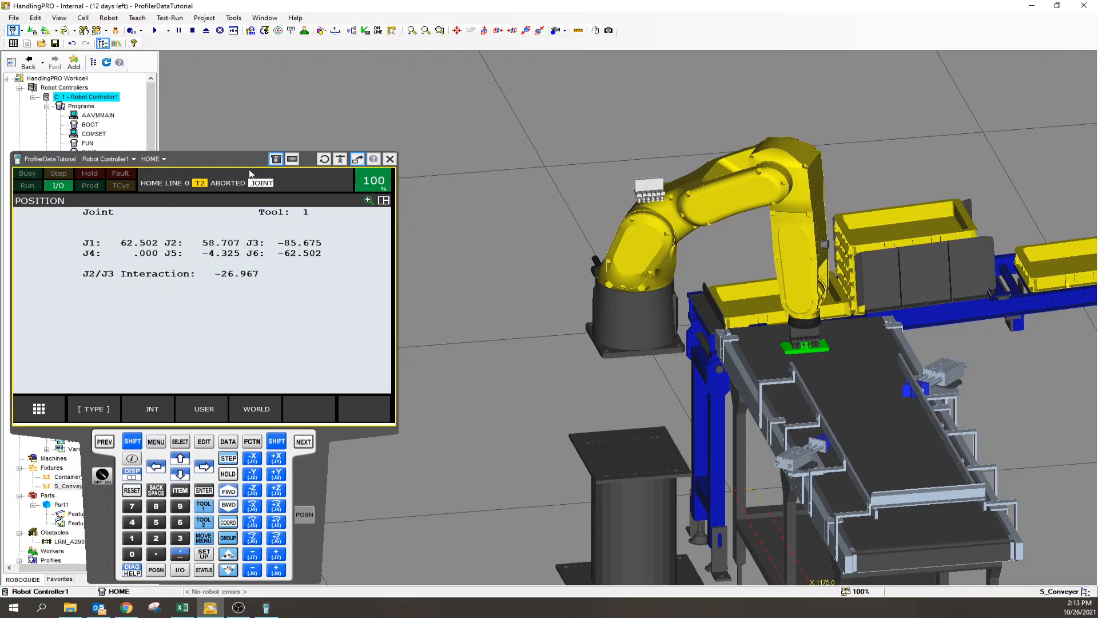
Run the HOME program so the LR Mate sits upright at P[1], then return to the joint position display
left_click(179, 442)
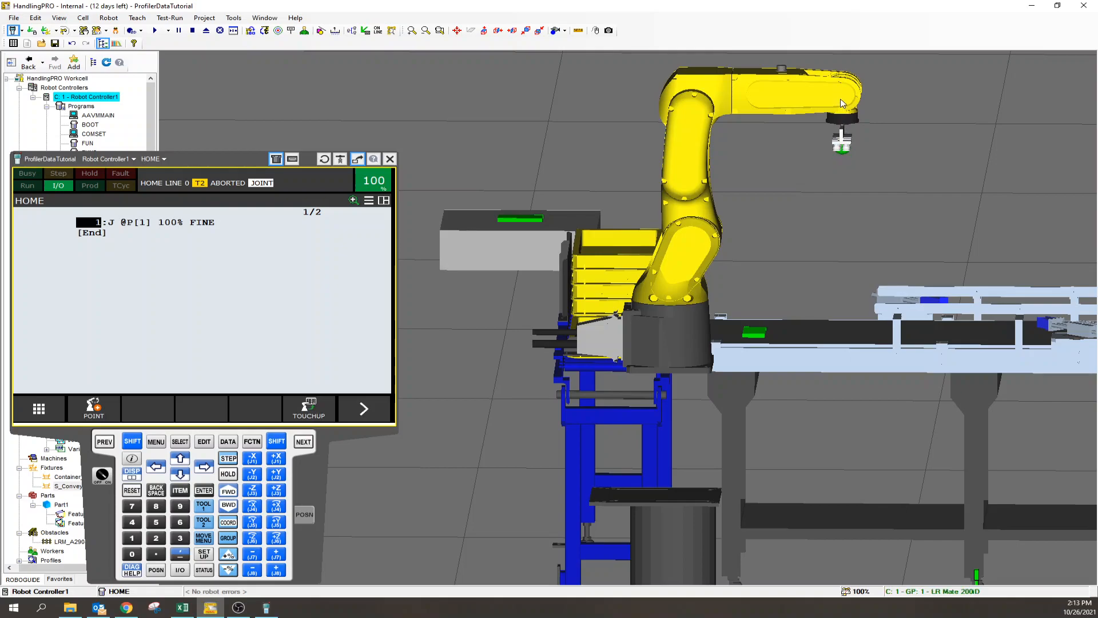
mouse_move(841, 151)
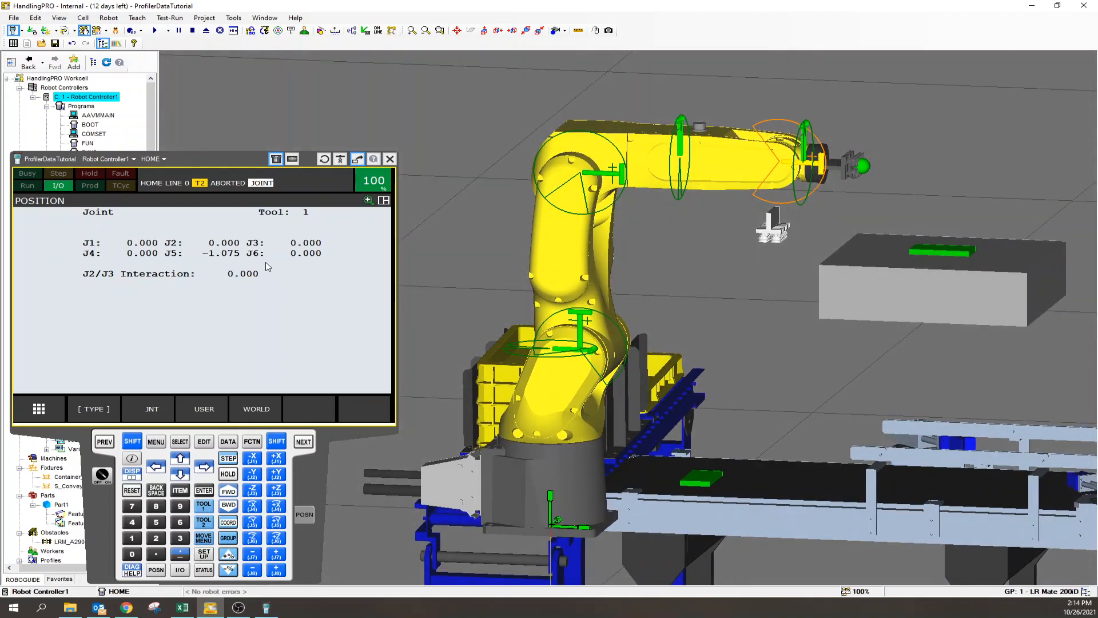
mouse_move(174, 258)
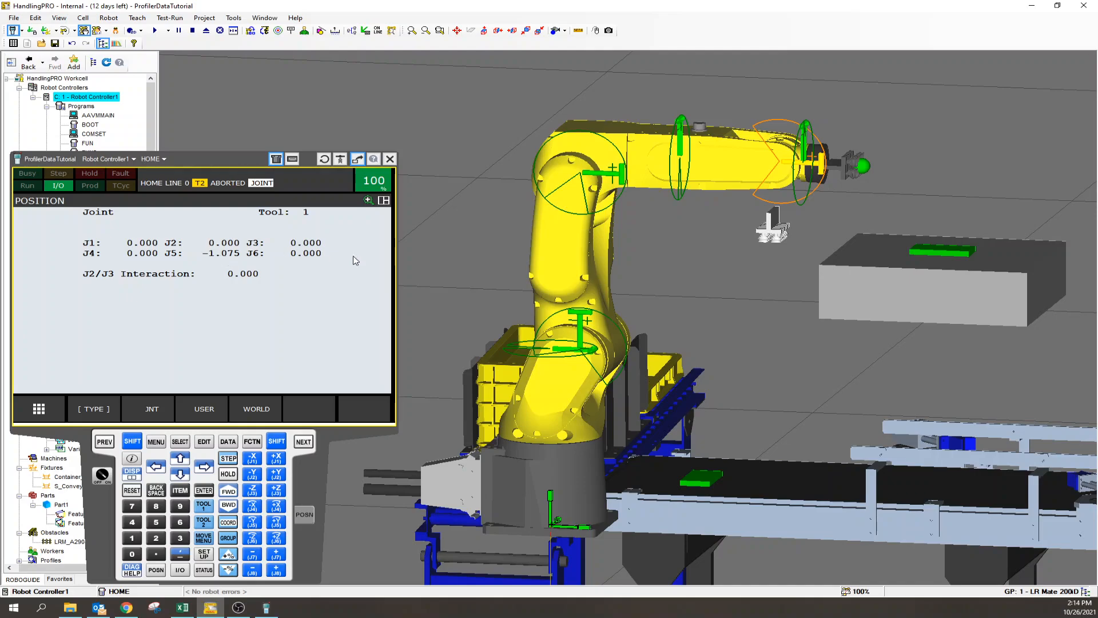
mouse_move(756, 206)
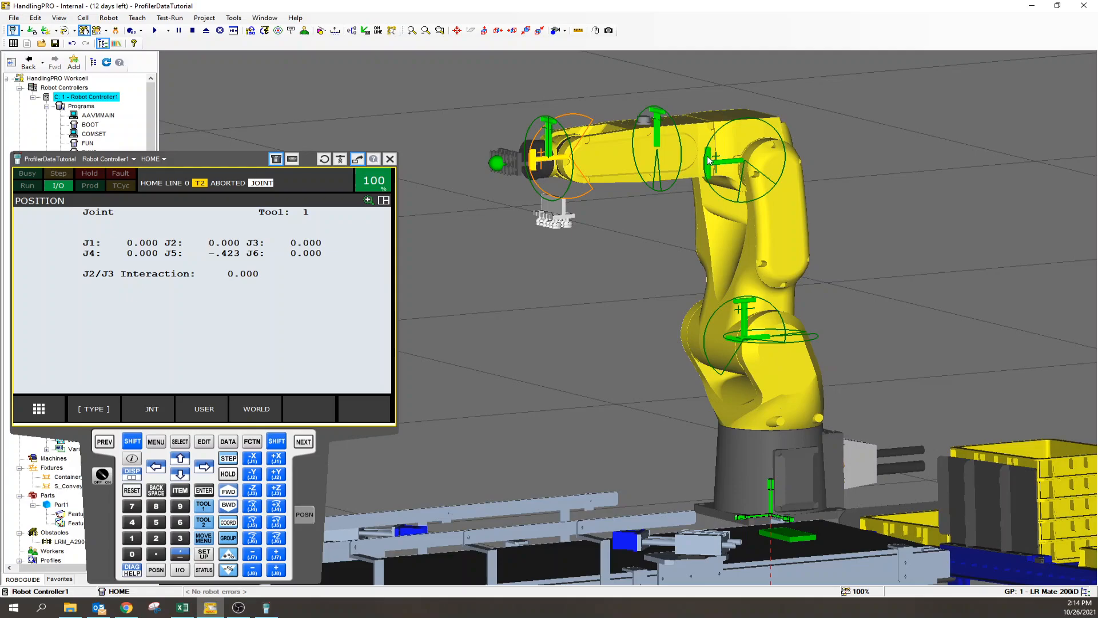
mouse_move(785, 369)
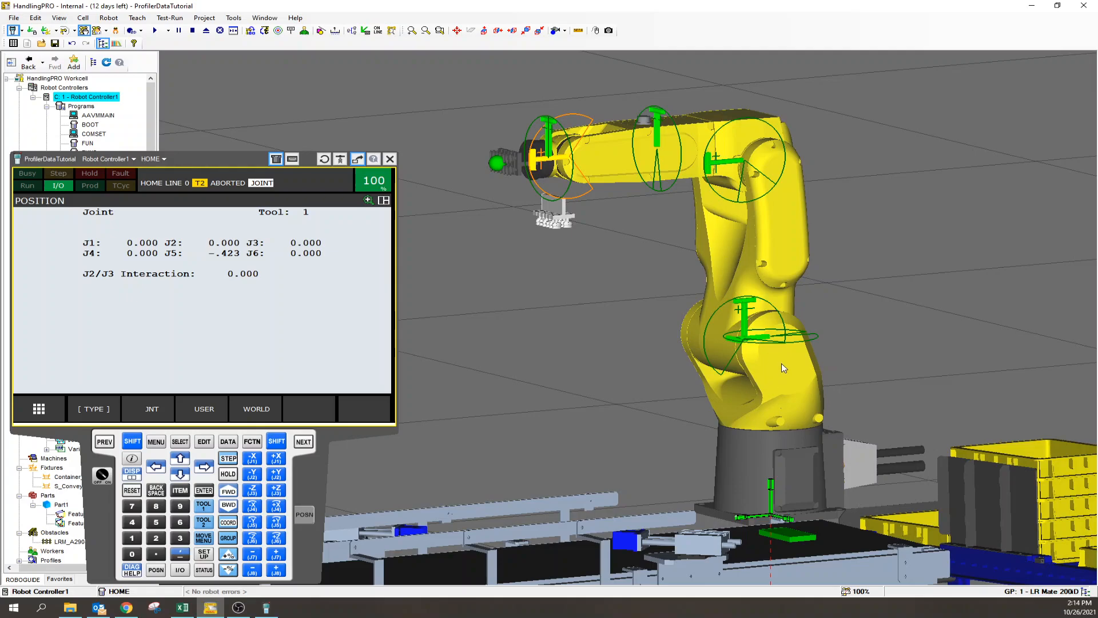
mouse_move(725, 142)
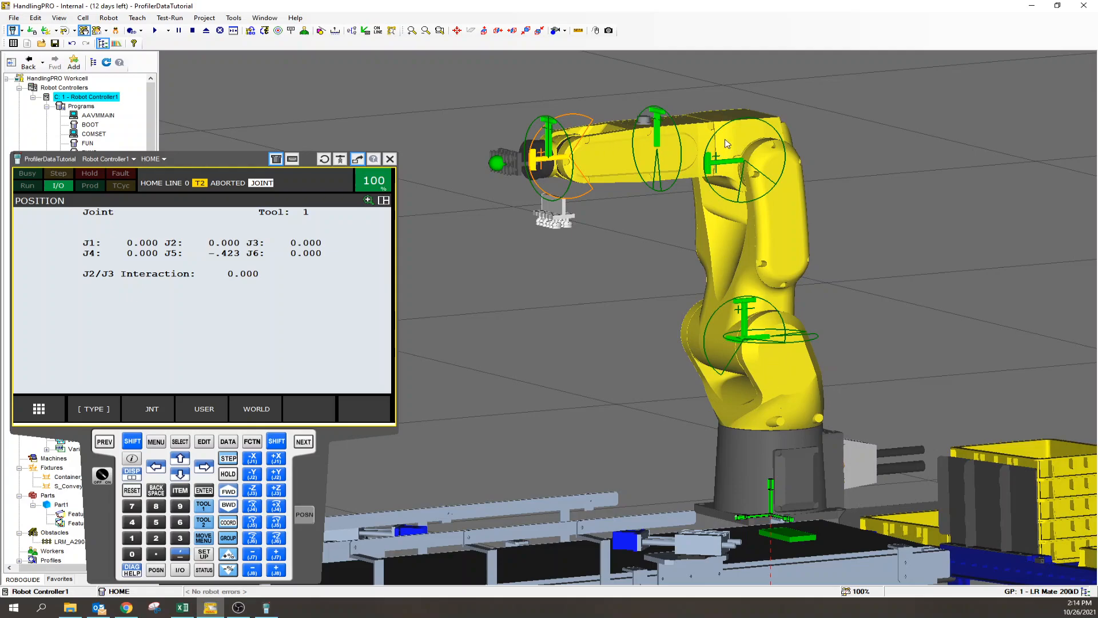
mouse_move(695, 170)
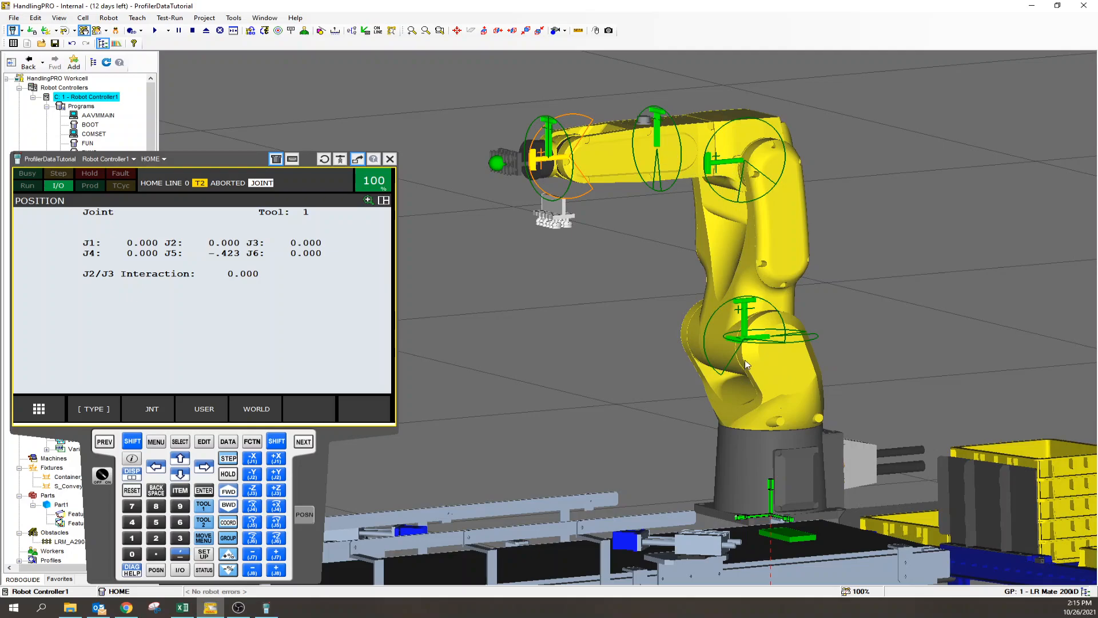
mouse_move(560, 150)
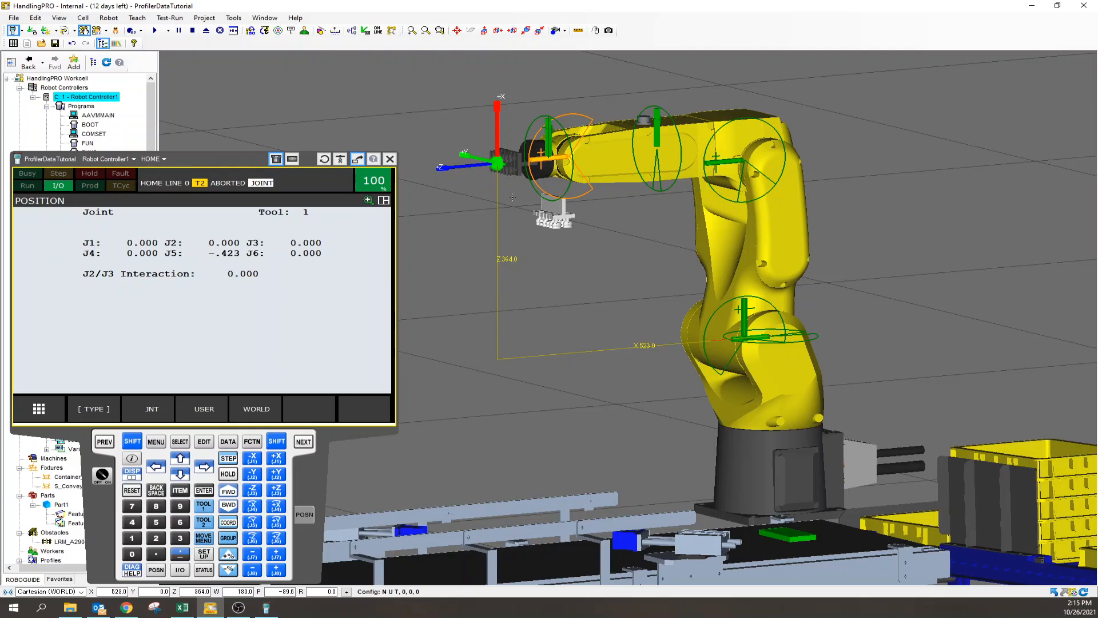
mouse_move(487, 166)
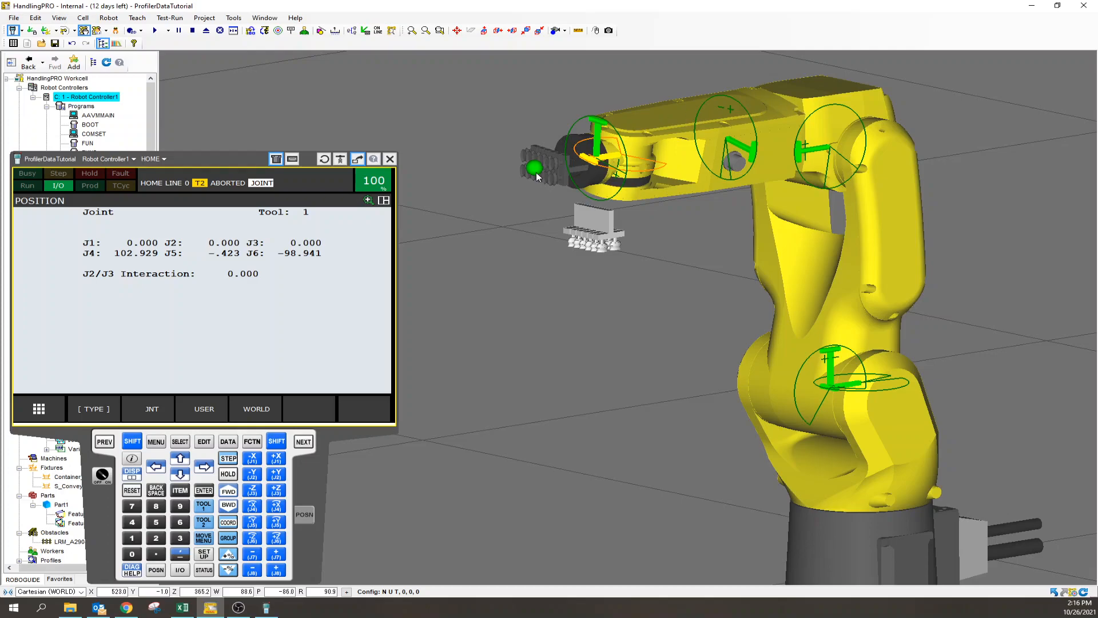
mouse_move(540, 159)
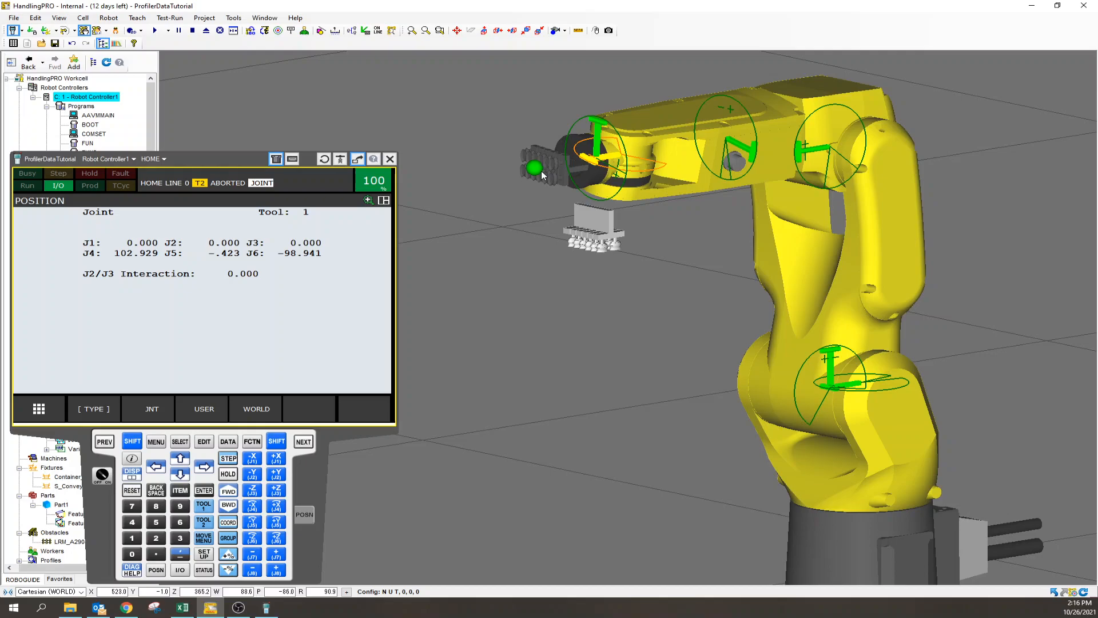
mouse_move(872, 182)
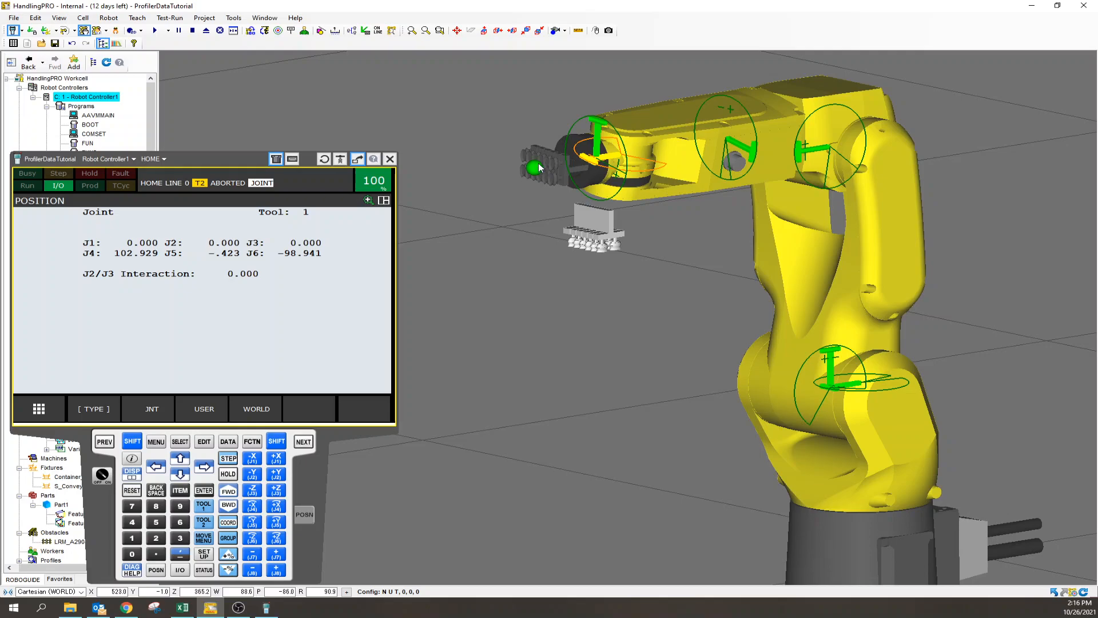
mouse_move(592, 272)
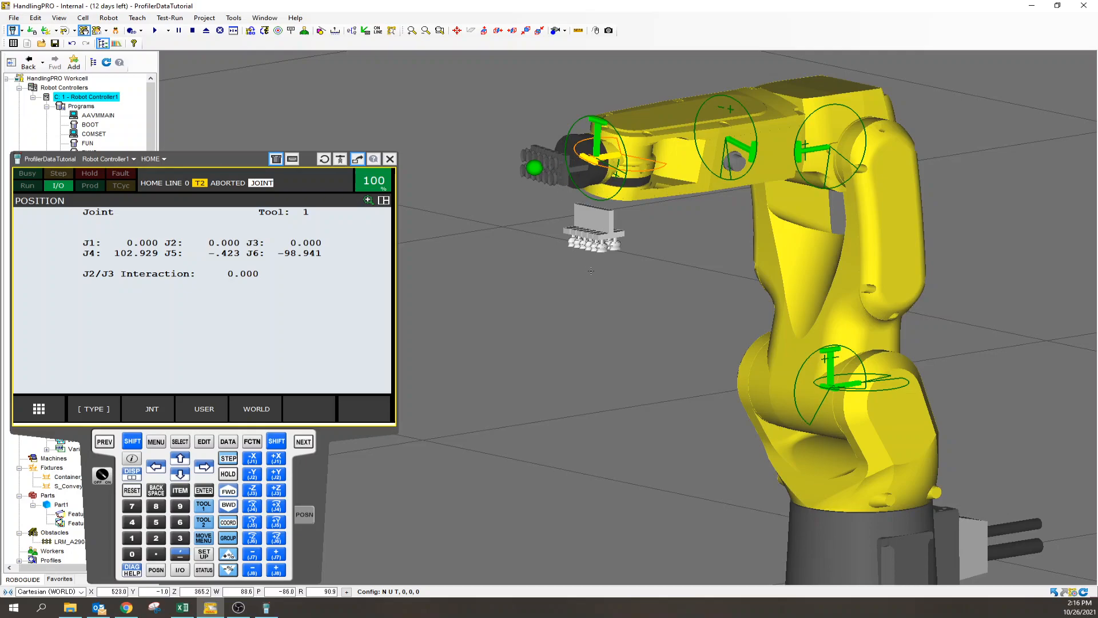
mouse_move(591, 274)
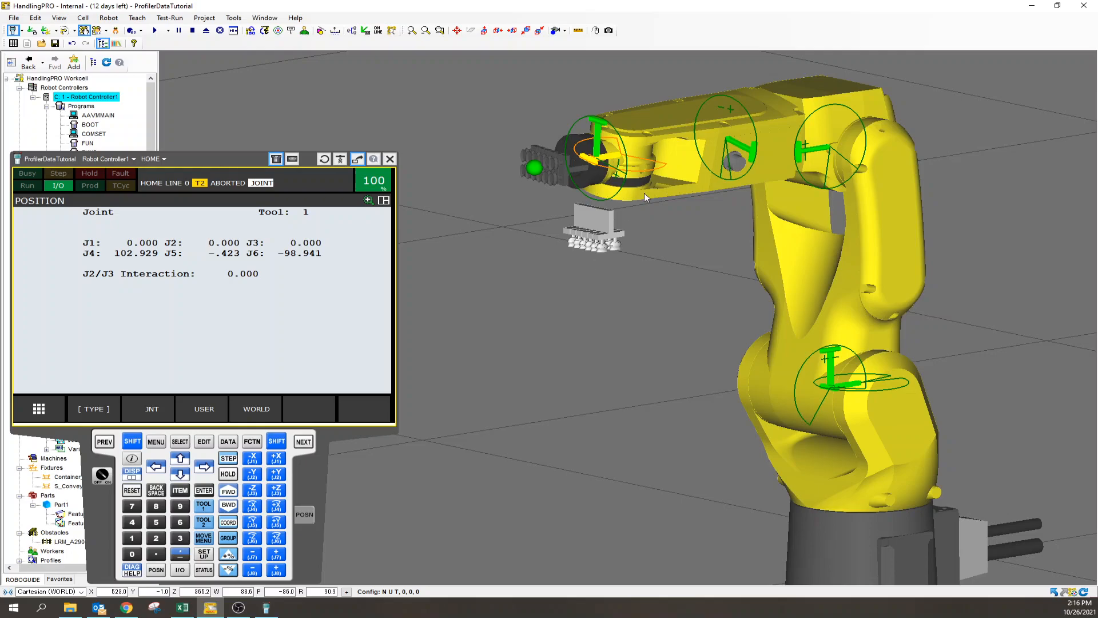
mouse_move(750, 164)
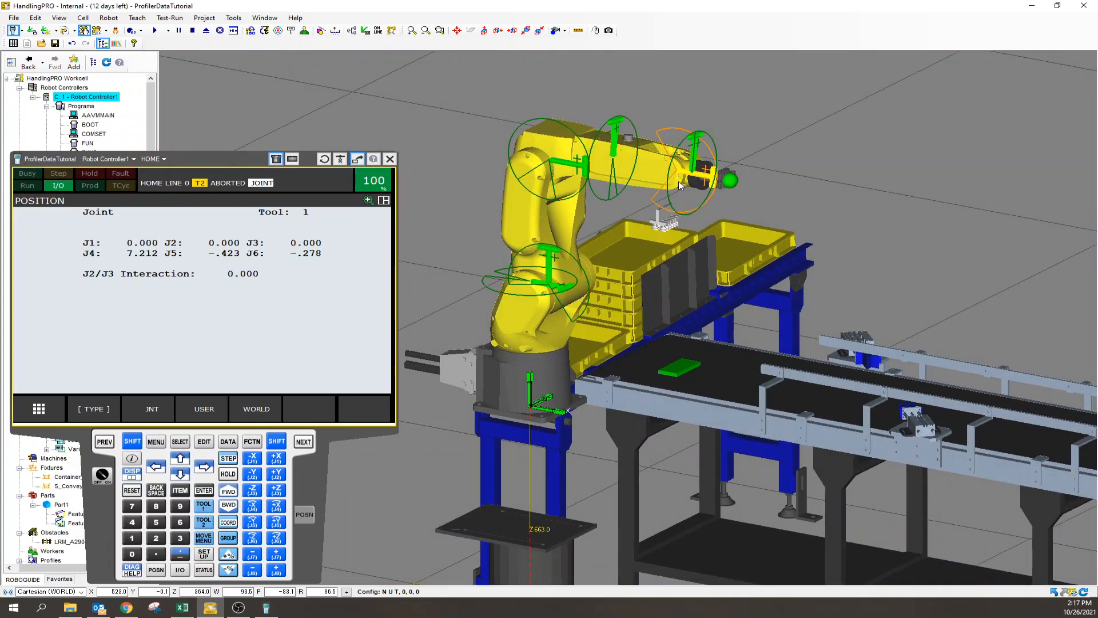
mouse_move(662, 185)
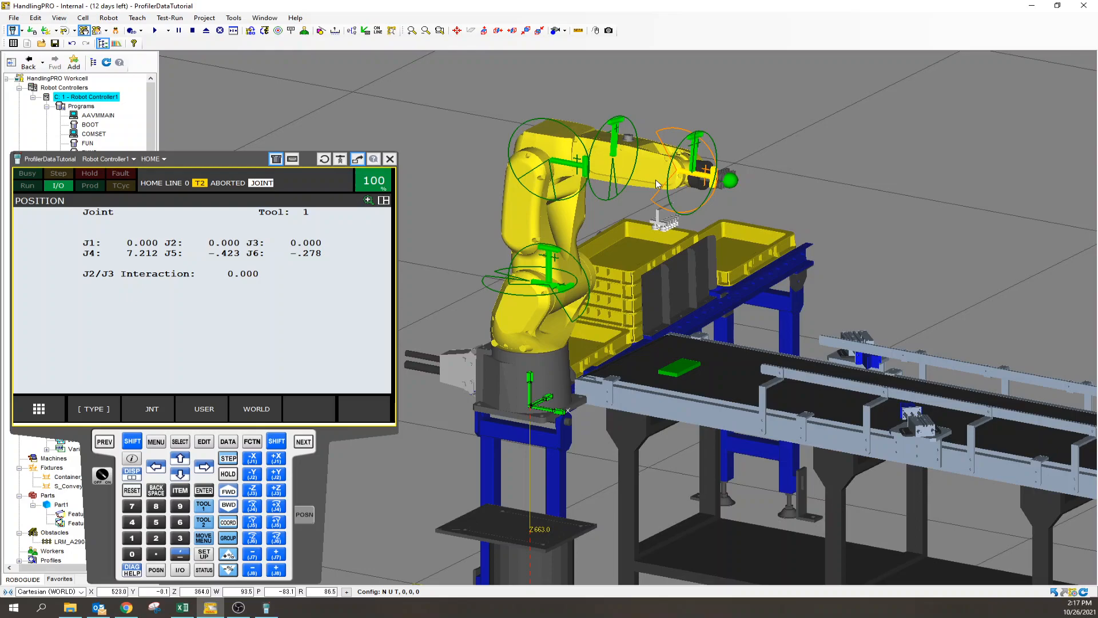
mouse_move(533, 293)
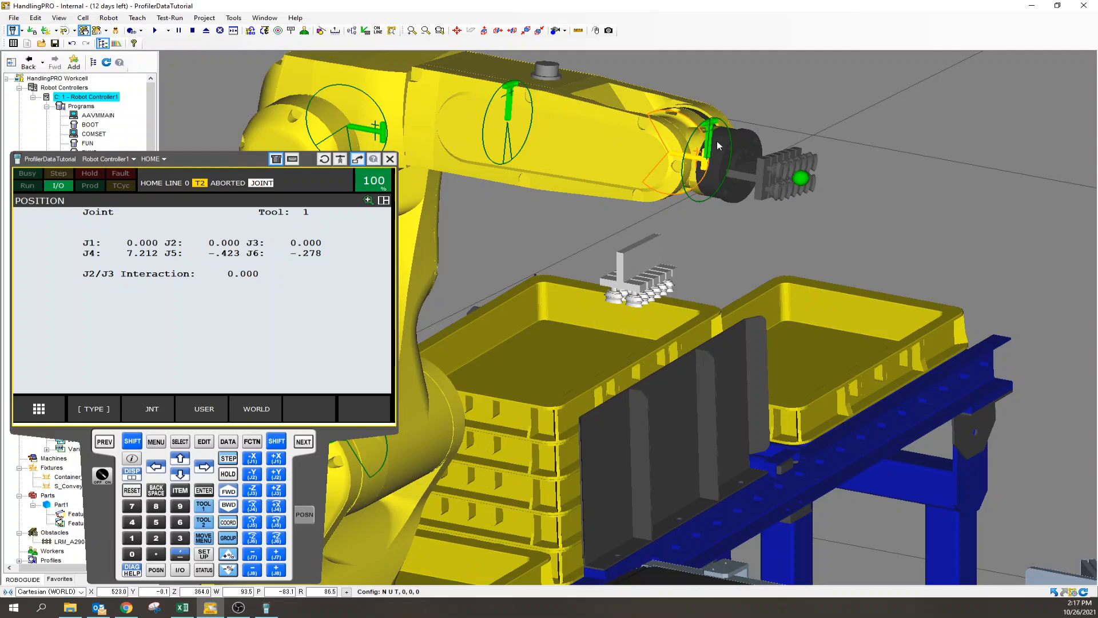
mouse_move(734, 167)
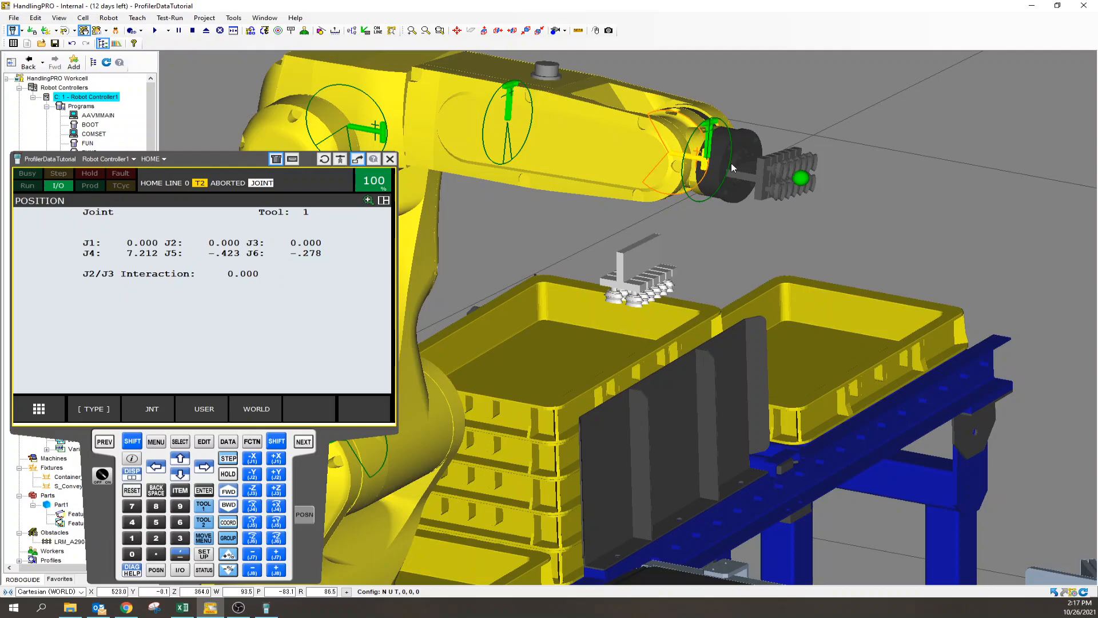
mouse_move(698, 167)
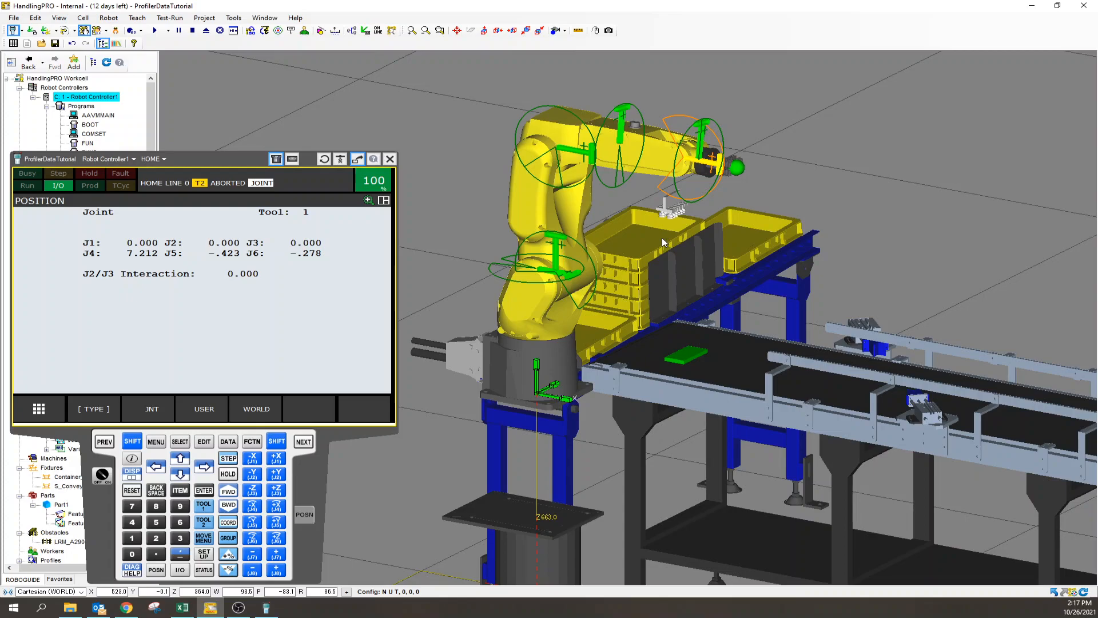
mouse_move(627, 278)
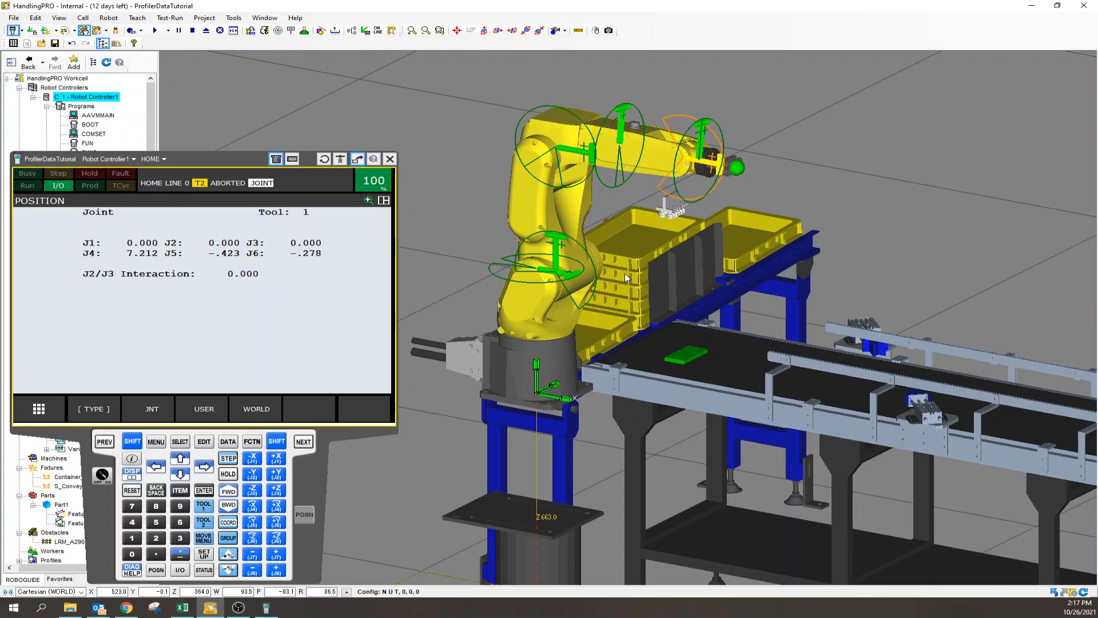
mouse_move(720, 235)
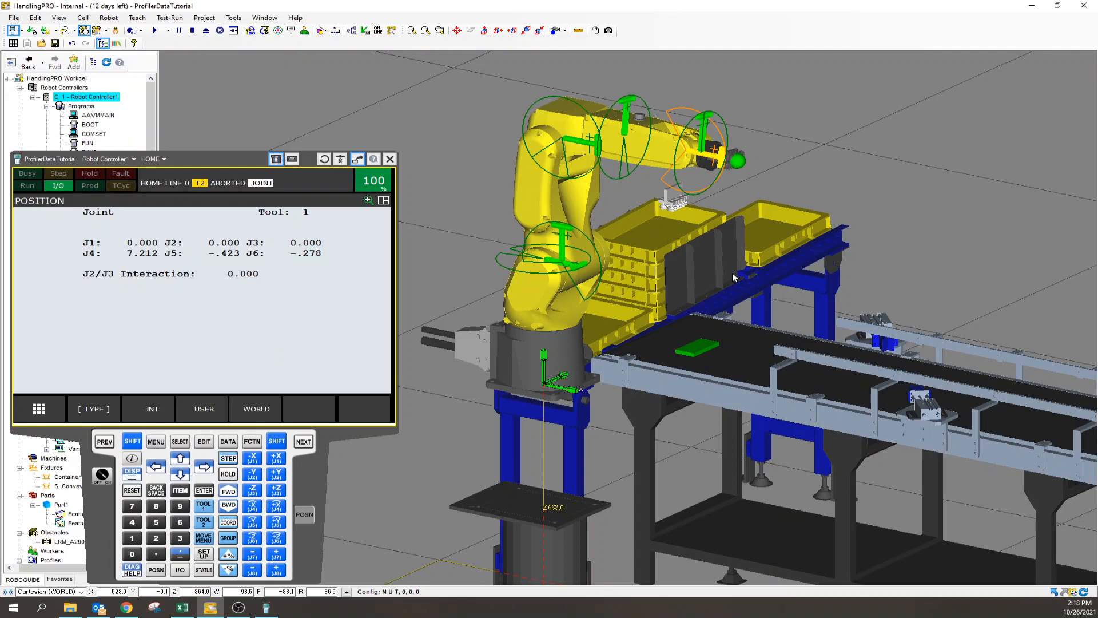
mouse_move(664, 226)
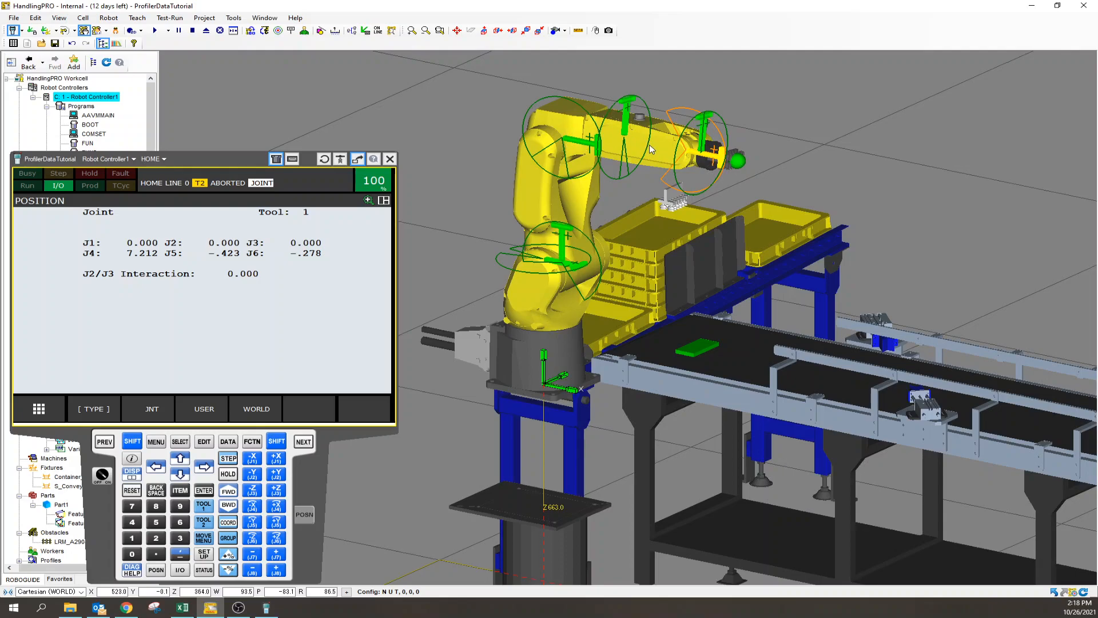
mouse_move(645, 147)
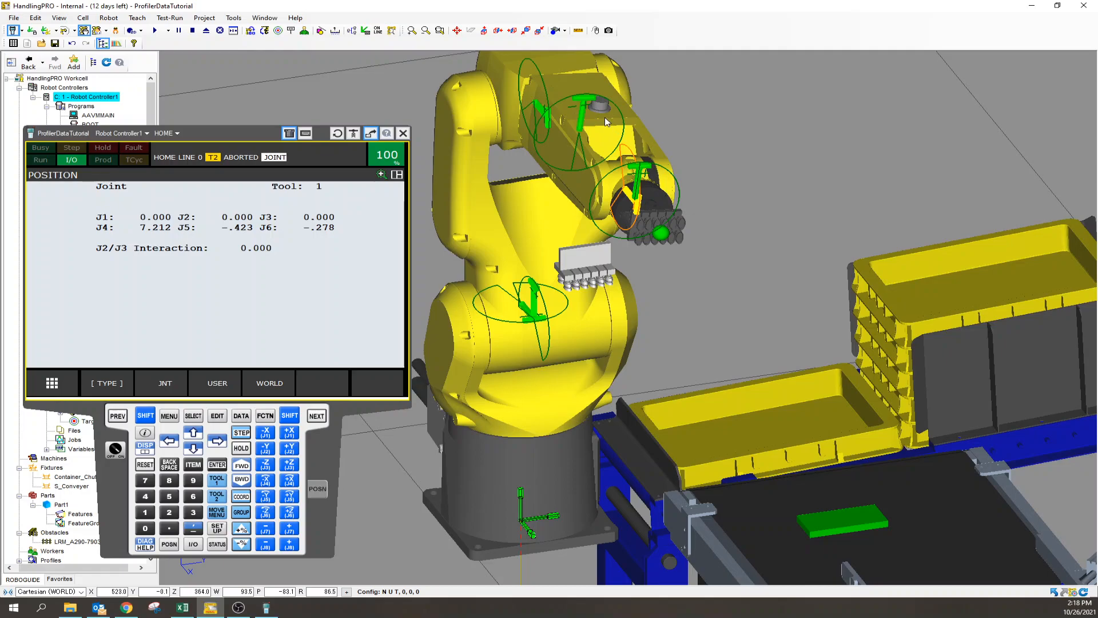
mouse_move(658, 238)
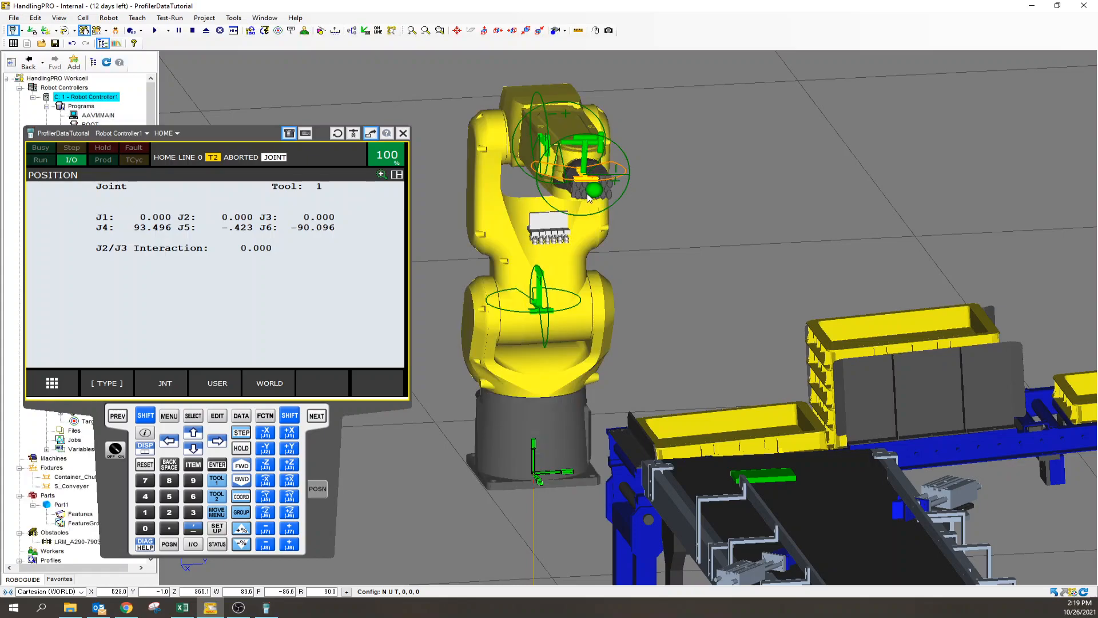
mouse_move(604, 172)
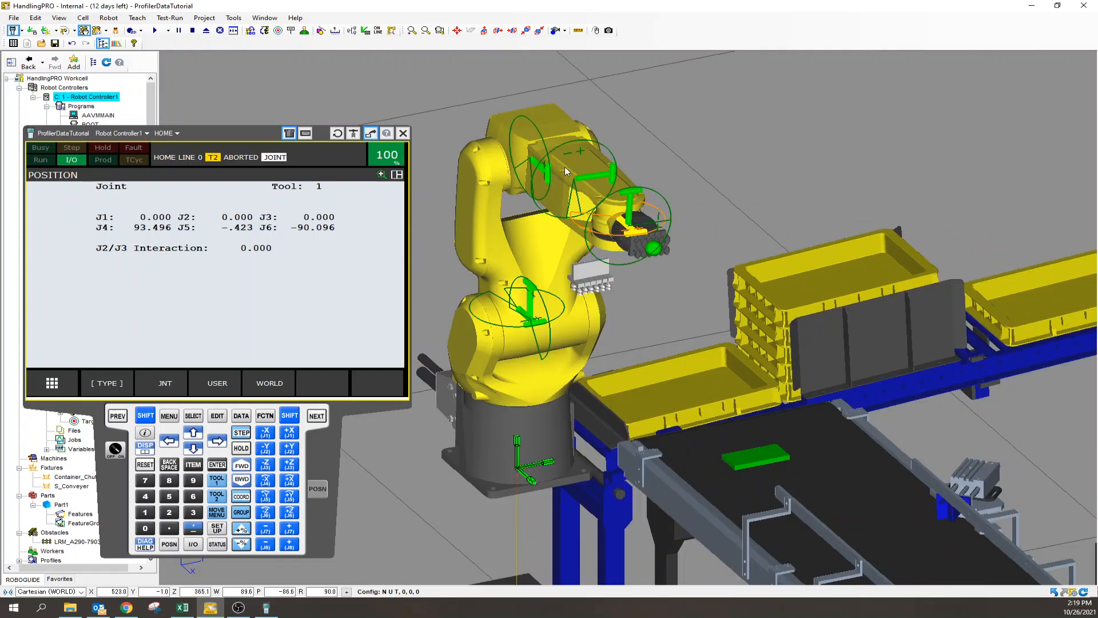
mouse_move(614, 165)
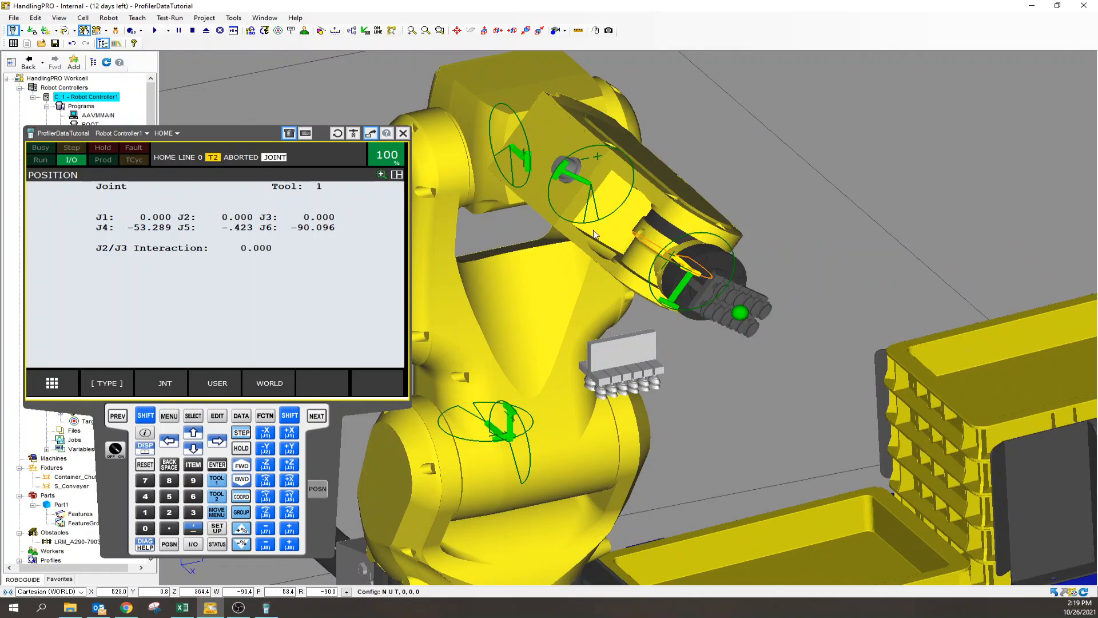
mouse_move(578, 167)
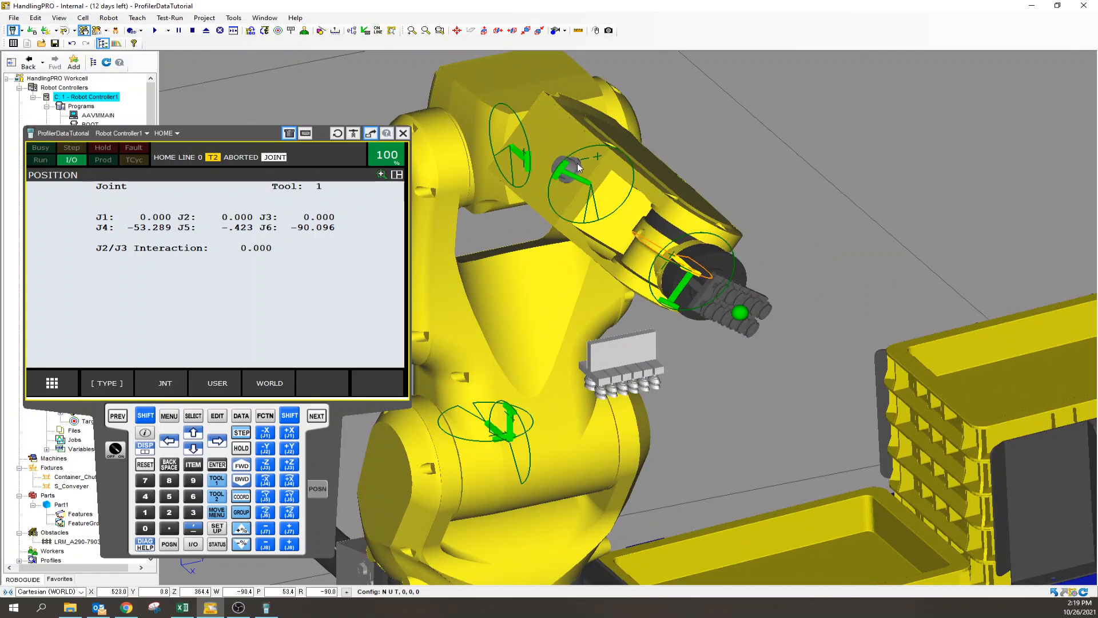
mouse_move(654, 139)
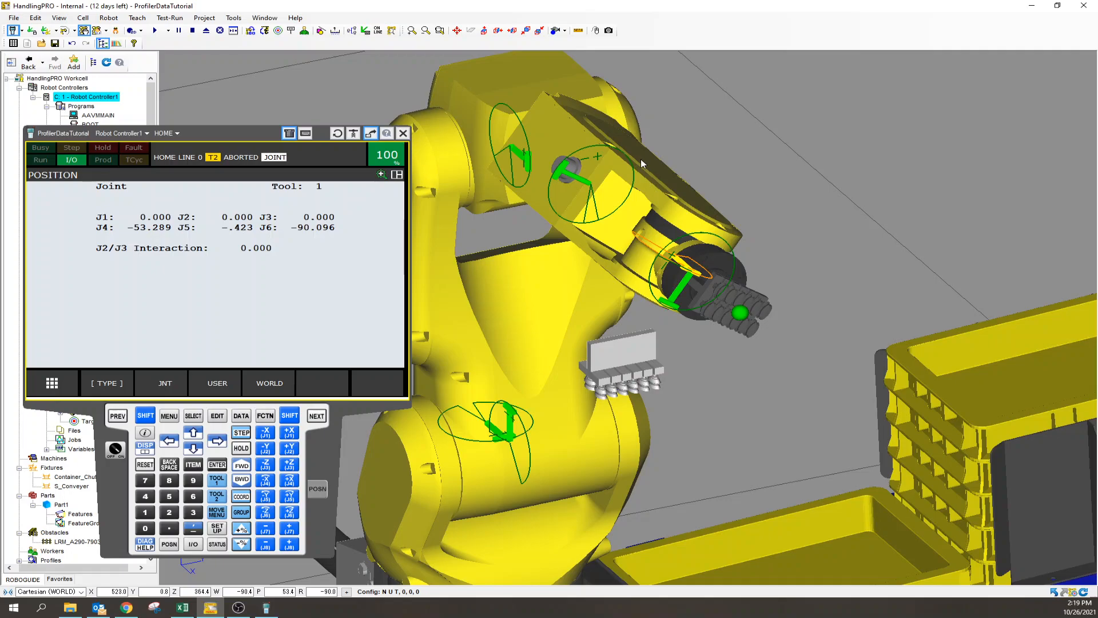
mouse_move(576, 173)
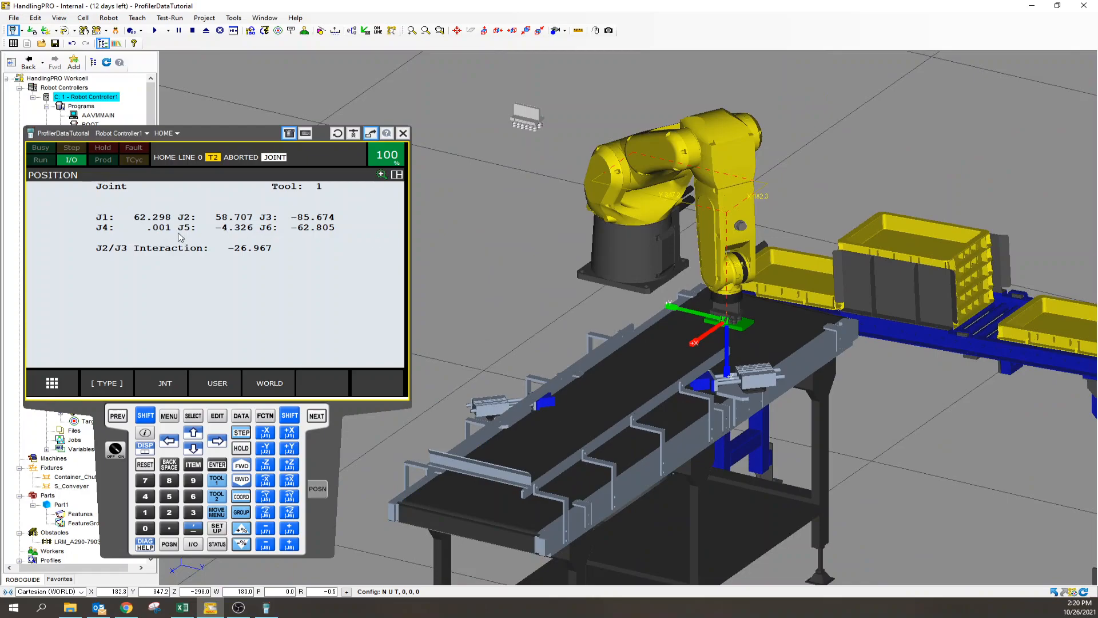
mouse_move(215, 233)
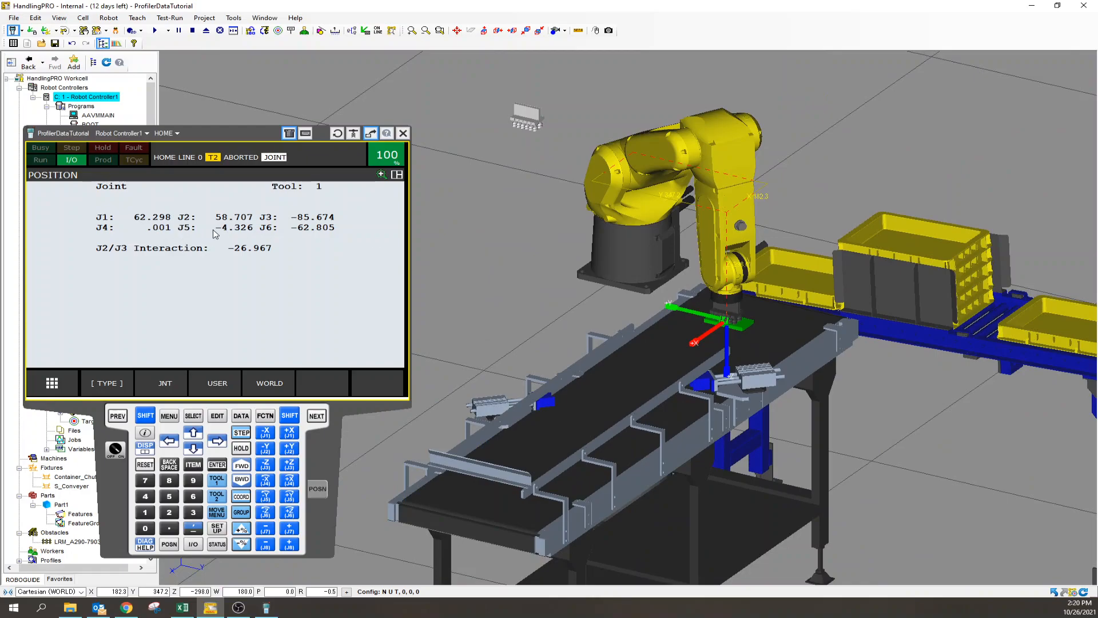
mouse_move(693, 327)
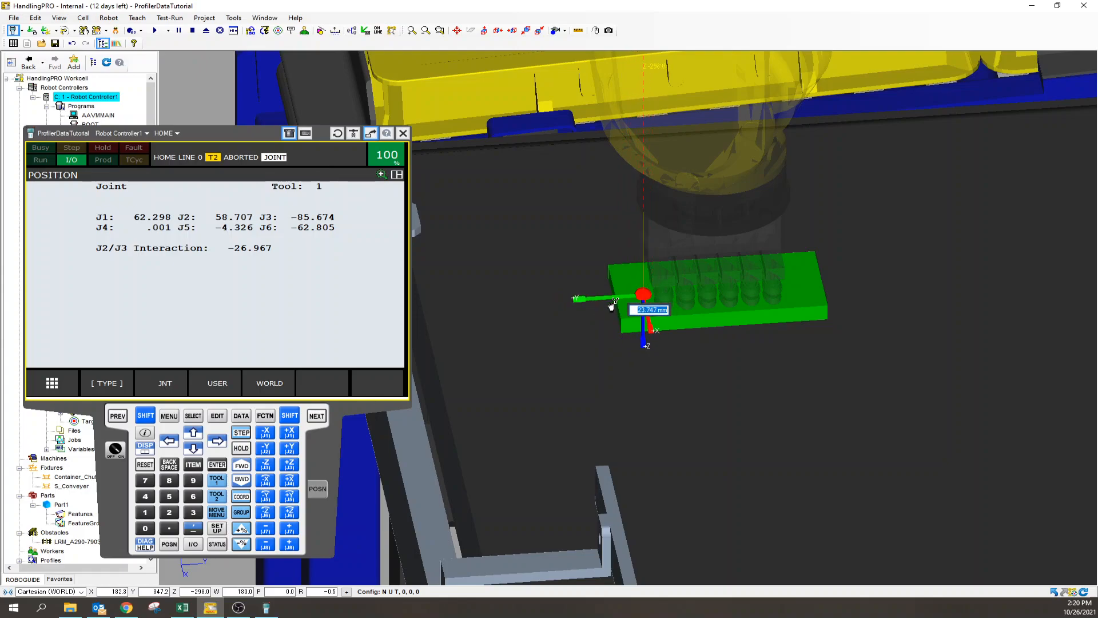
Nudge the tool along the green part via the tool frame Y handle, leaving J5 at -4.861
left_click_drag(613, 297, 831, 290)
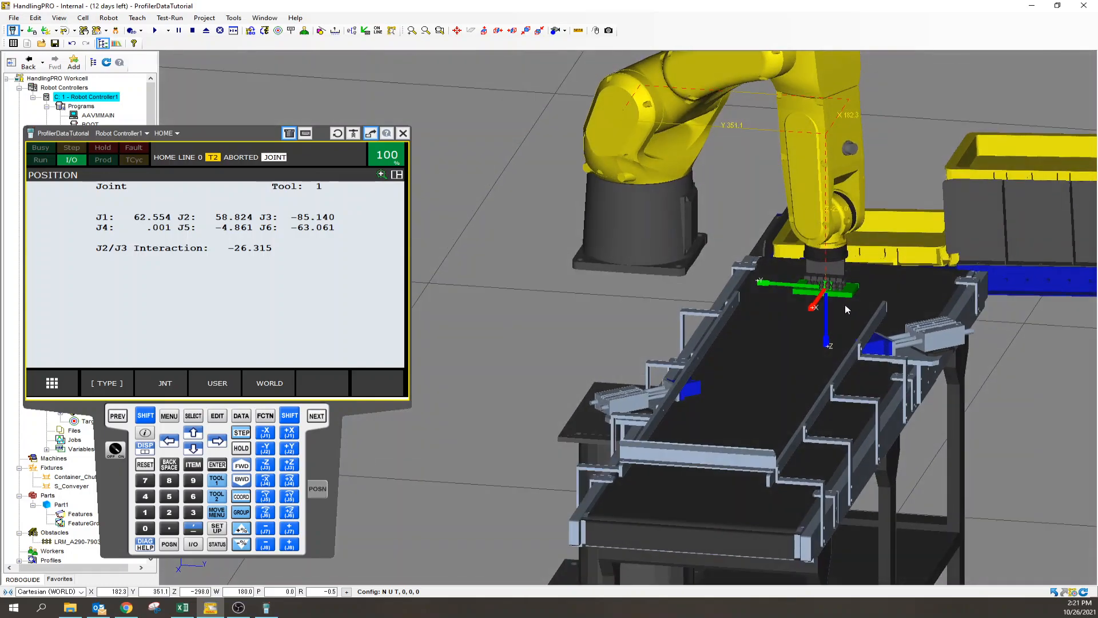
mouse_move(794, 312)
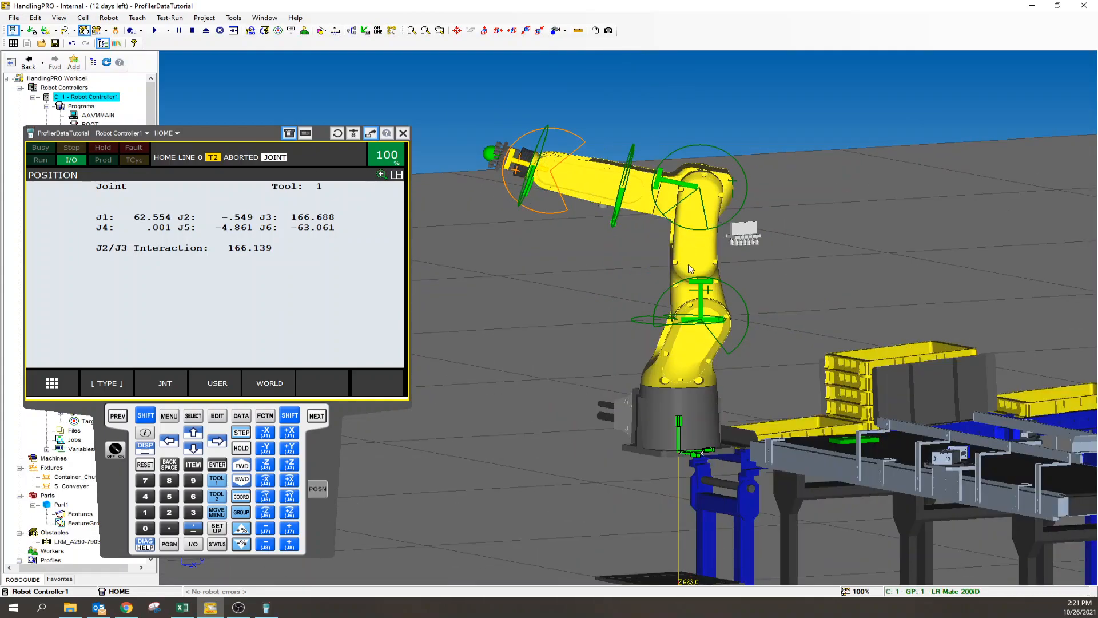
mouse_move(702, 363)
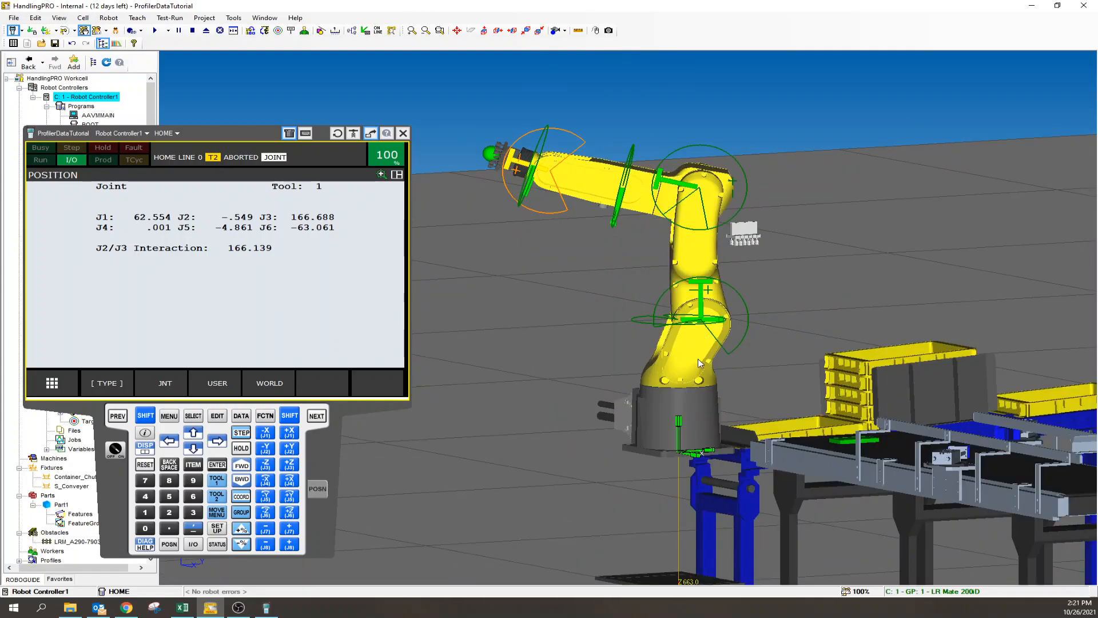
mouse_move(707, 197)
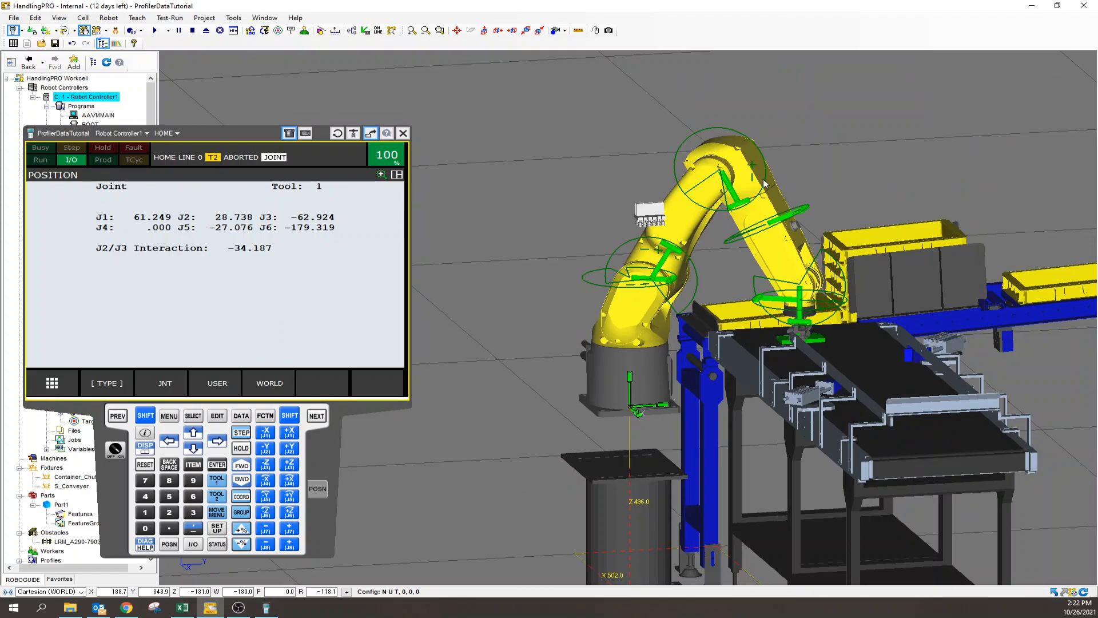
mouse_move(791, 350)
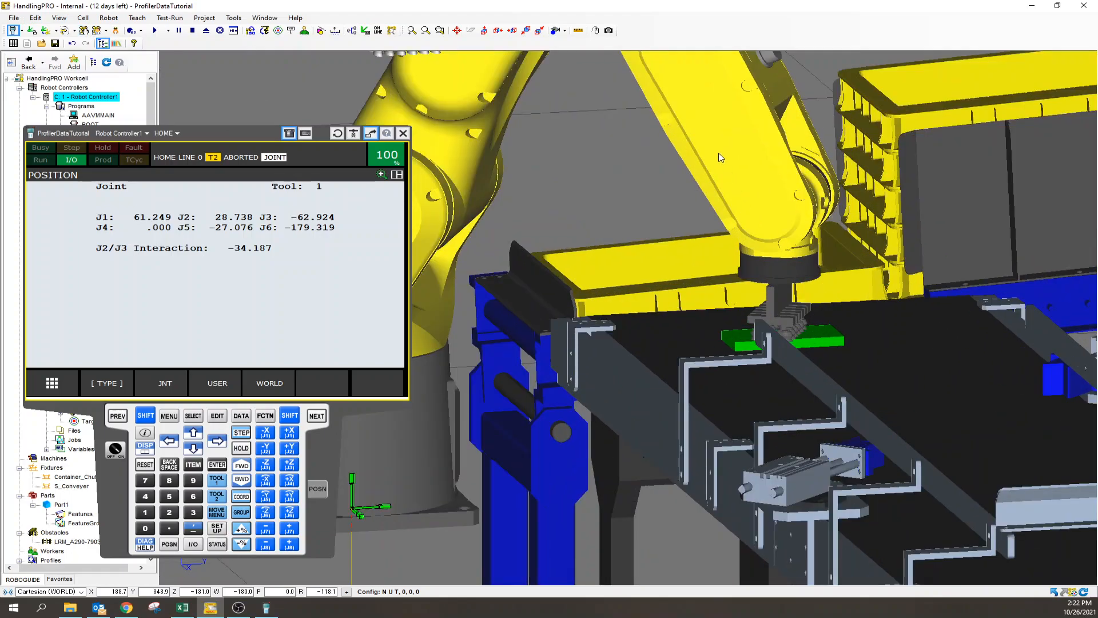
mouse_move(778, 213)
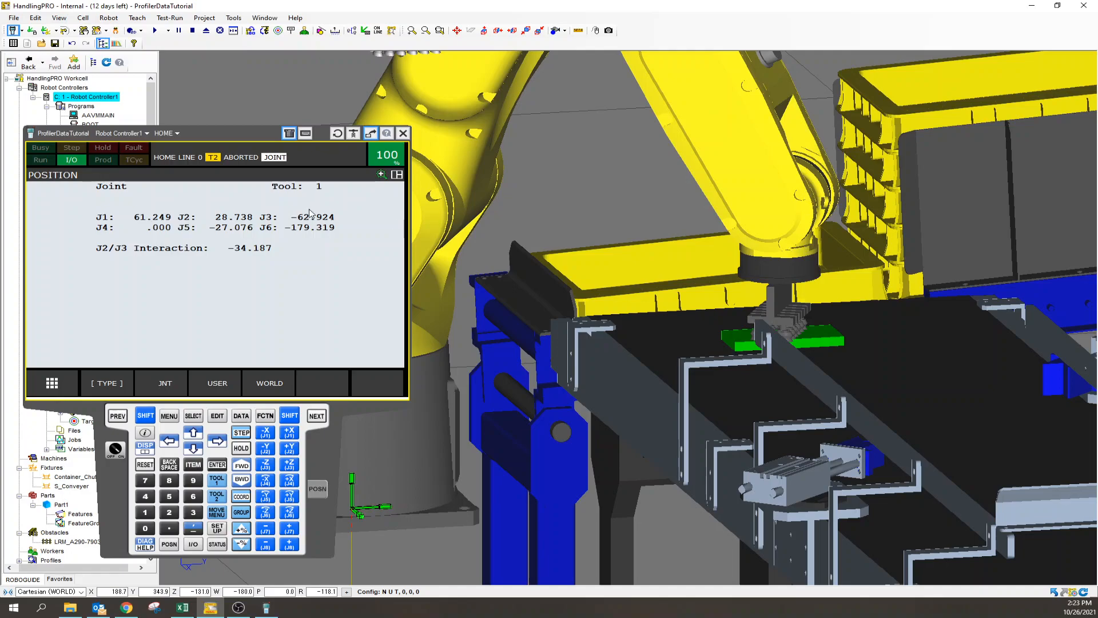
mouse_move(482, 236)
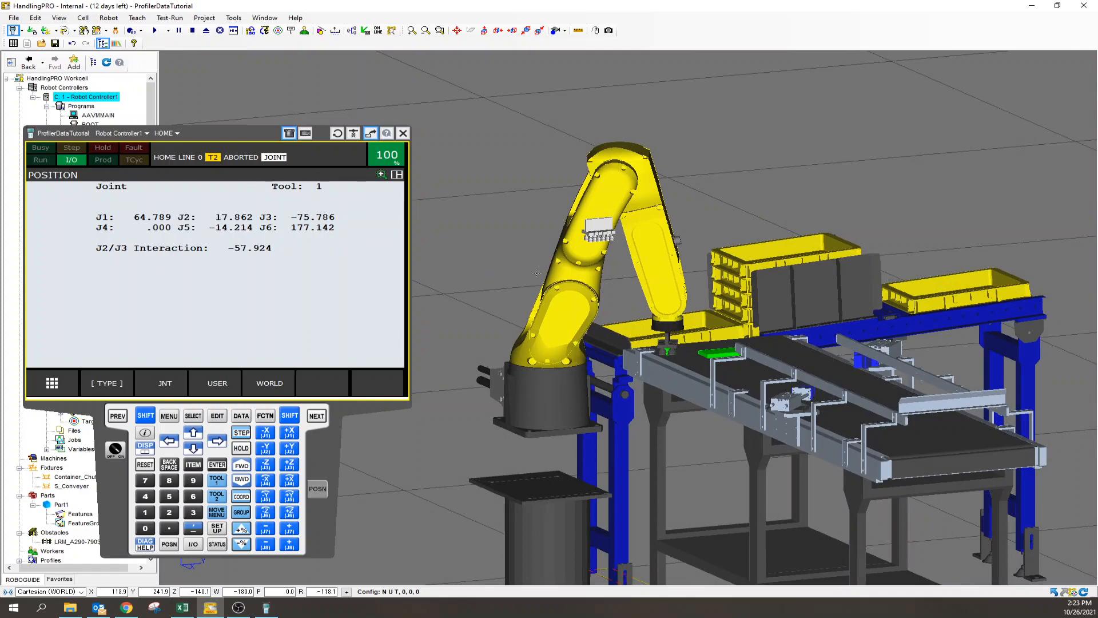
Lower the tilted-base robot to the conveyor part (J5 -6.650) and select HOME on the pendant
left_click(549, 420)
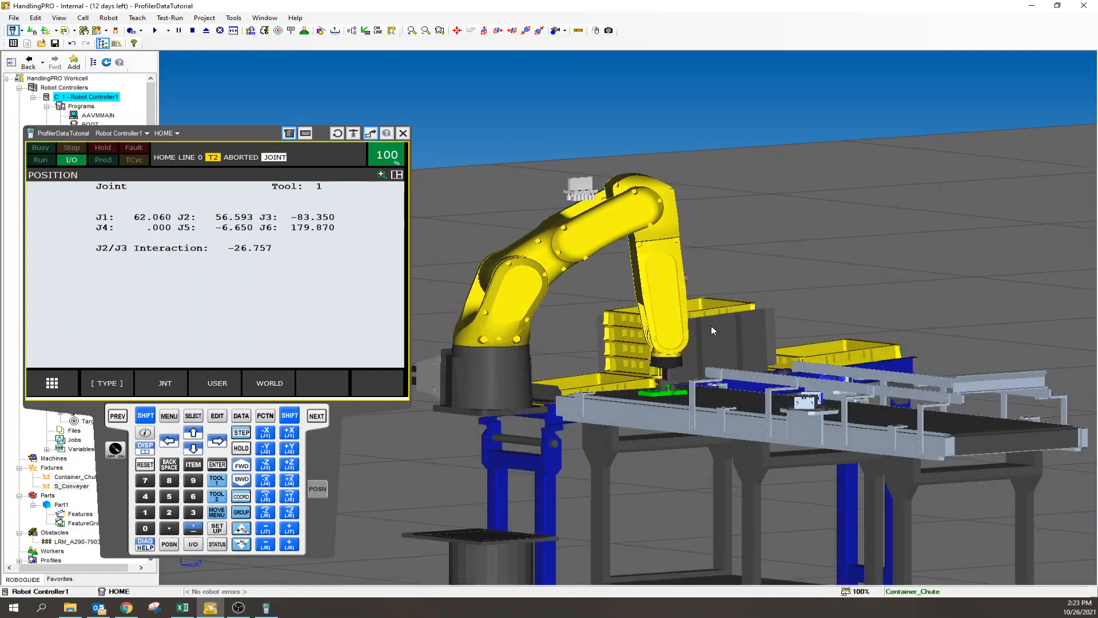
mouse_move(702, 304)
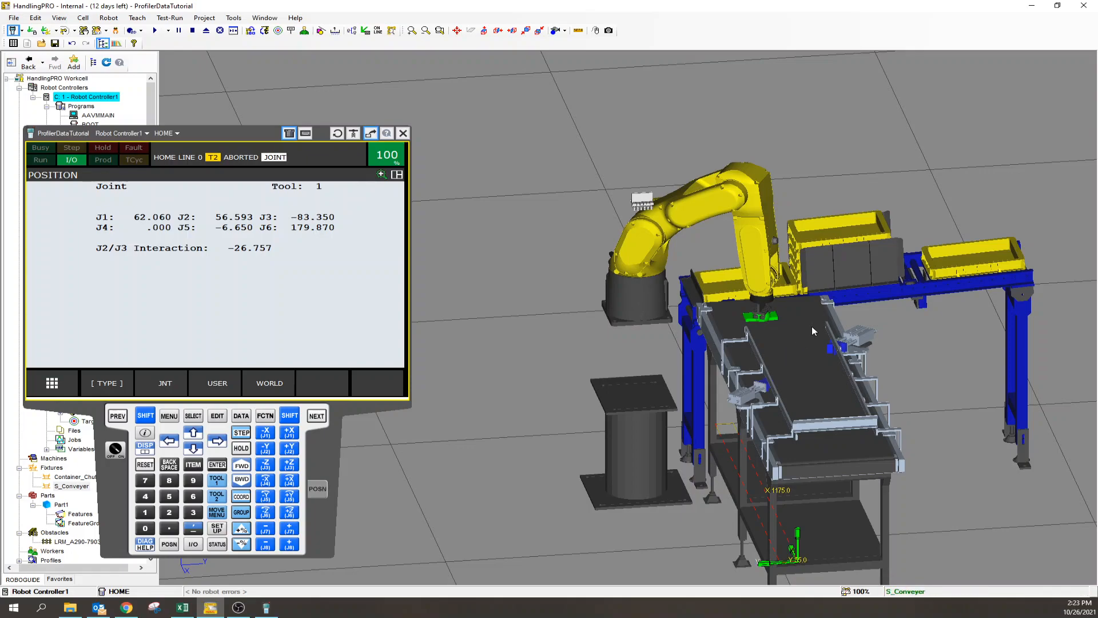
left_click(757, 316)
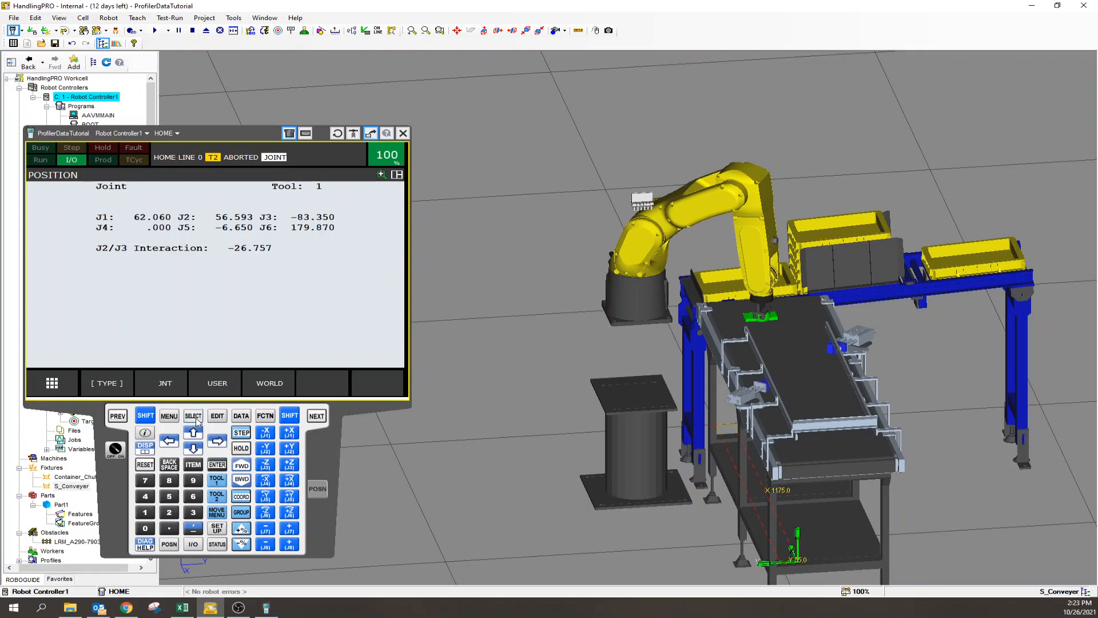
left_click(192, 417)
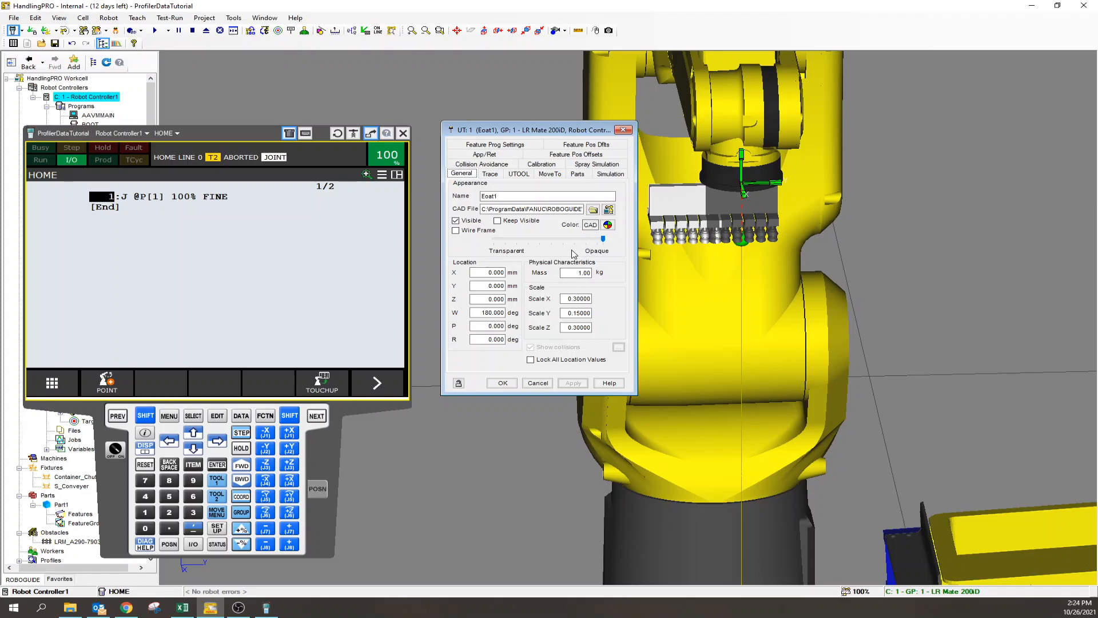
mouse_move(775, 207)
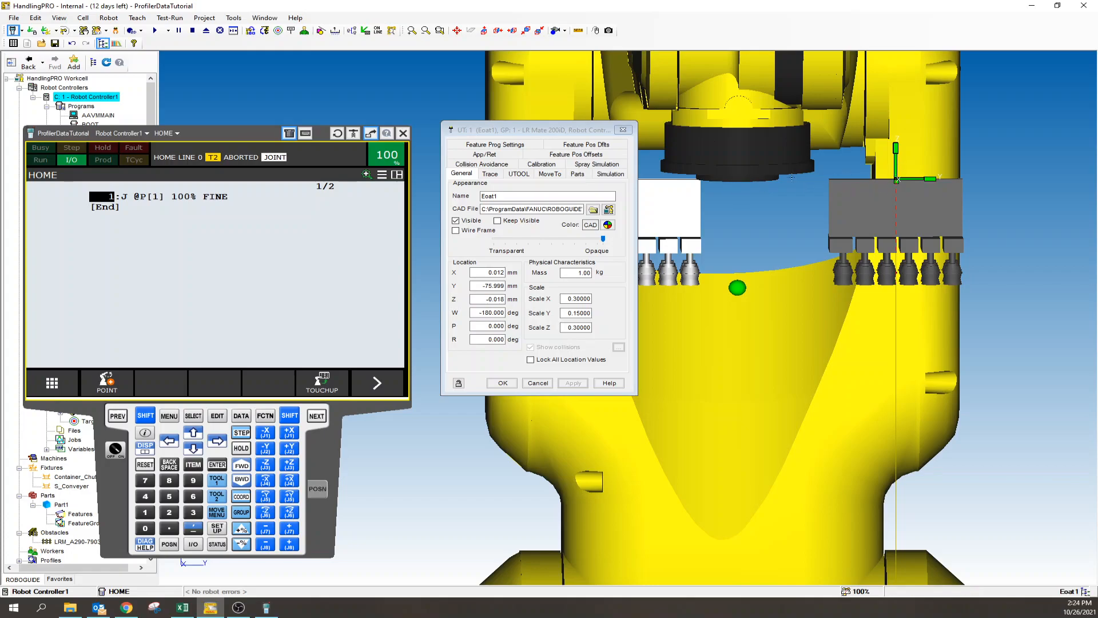
mouse_move(876, 182)
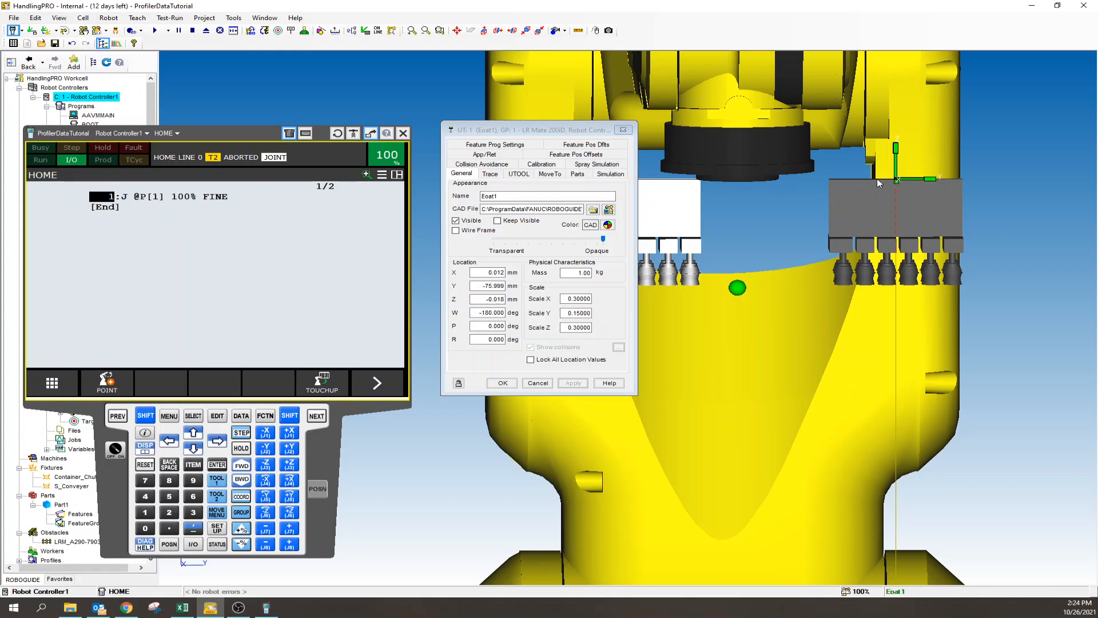
mouse_move(849, 218)
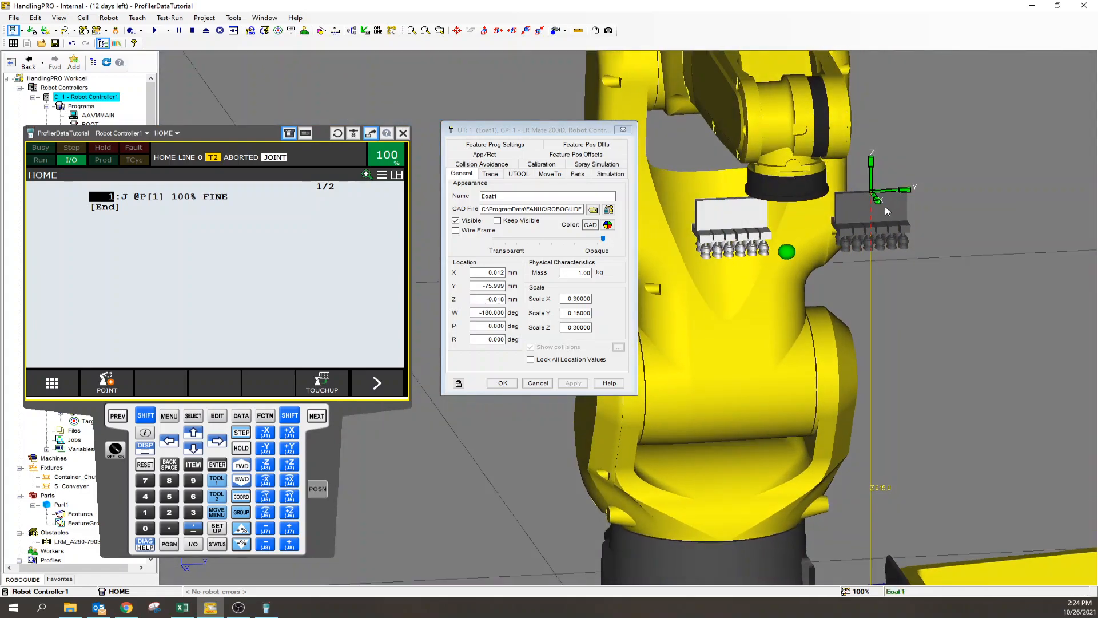
Show Eoat1's UTOOL settings with the tool frame at Y -75 mm, Z 50 mm
left_click(519, 173)
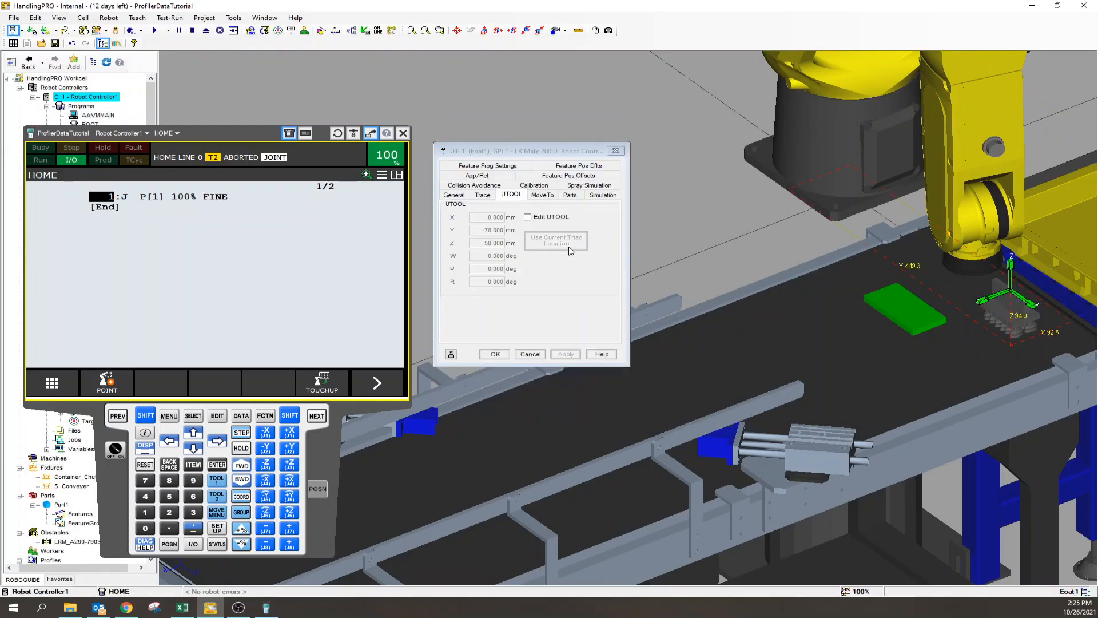
Enable Edit UTOOL, review the gripper's General location (Y -75.999, W -180), and confirm with OK
left_click(527, 217)
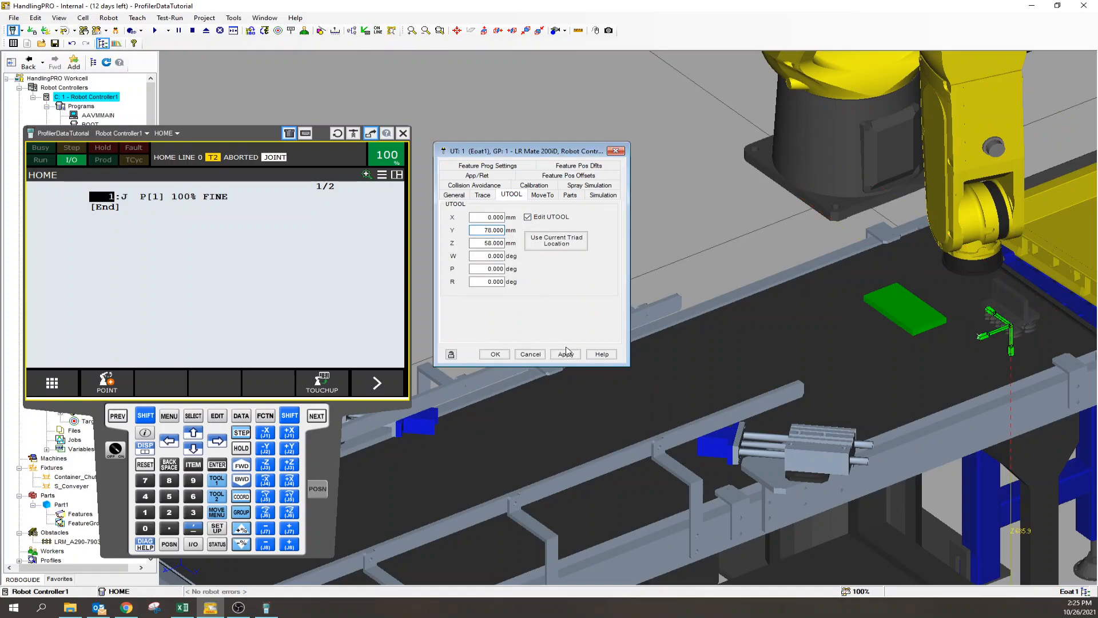
left_click(453, 195)
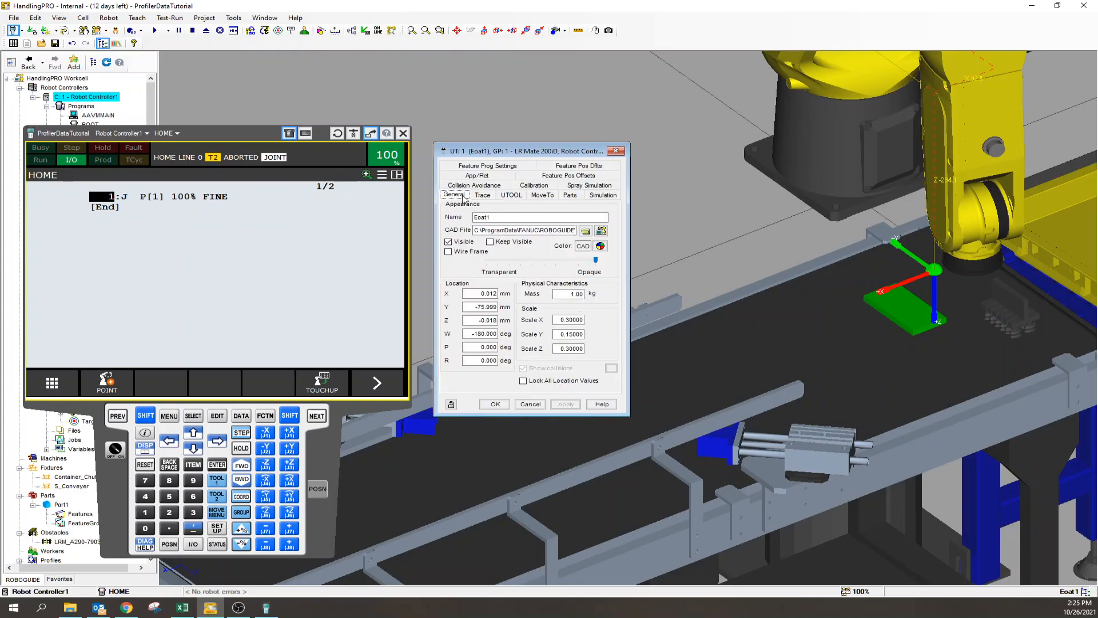
left_click(565, 404)
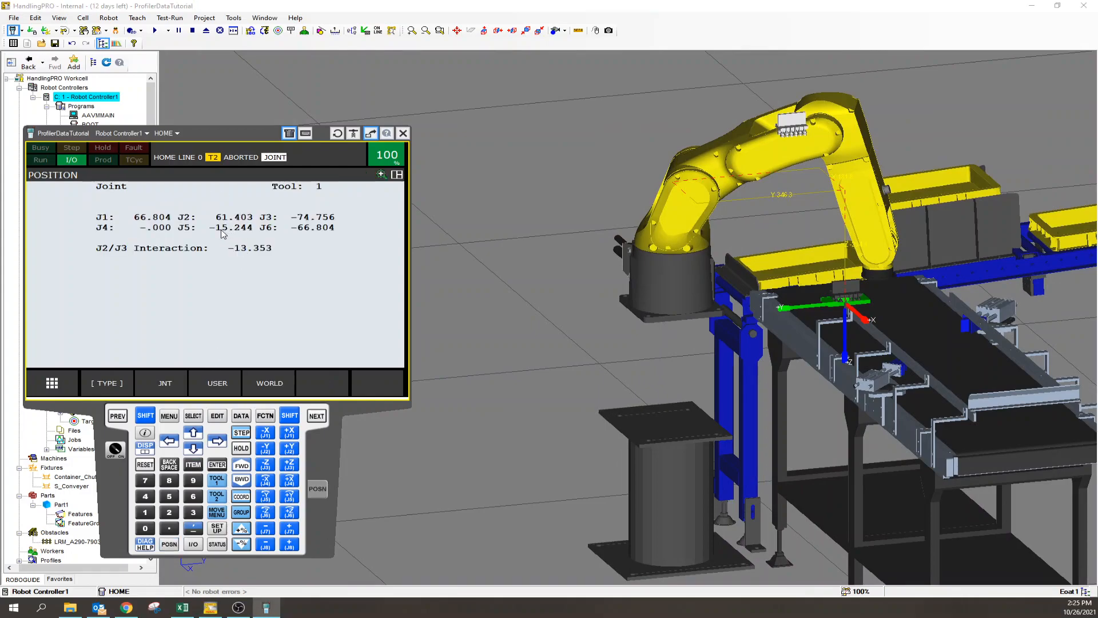
mouse_move(241, 236)
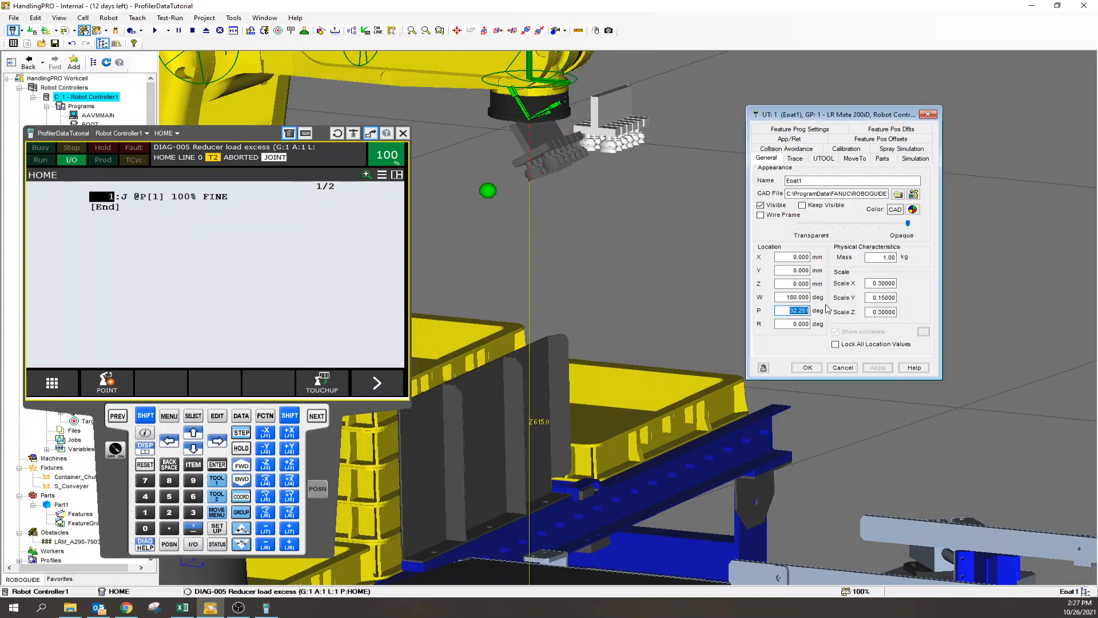
Apply the Eoat1 mounting at X, Y, Z 0 with W 180, P 30, R 0
left_click(877, 367)
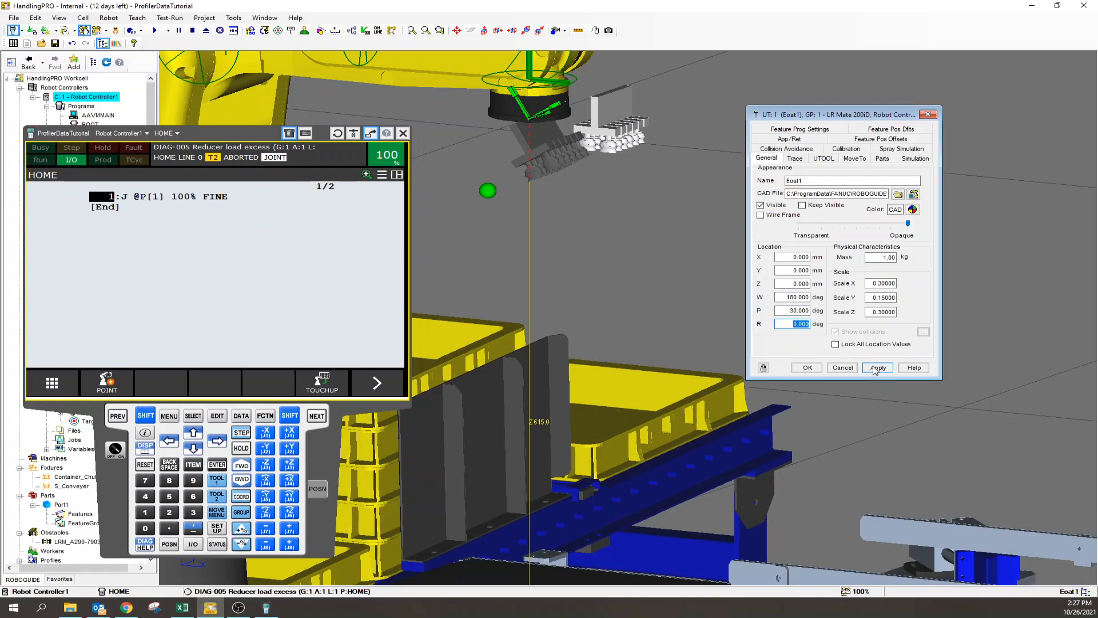
left_click(878, 367)
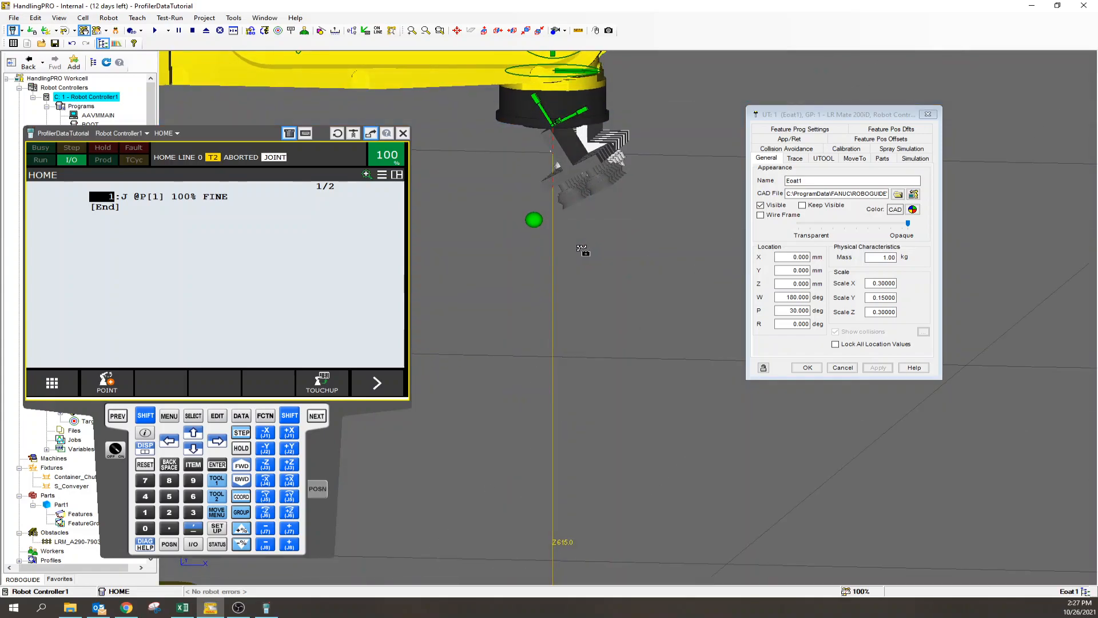
Set the Eoat1 tool frame to Z 50 with P 30, apply it, and confirm with OK
left_click(824, 158)
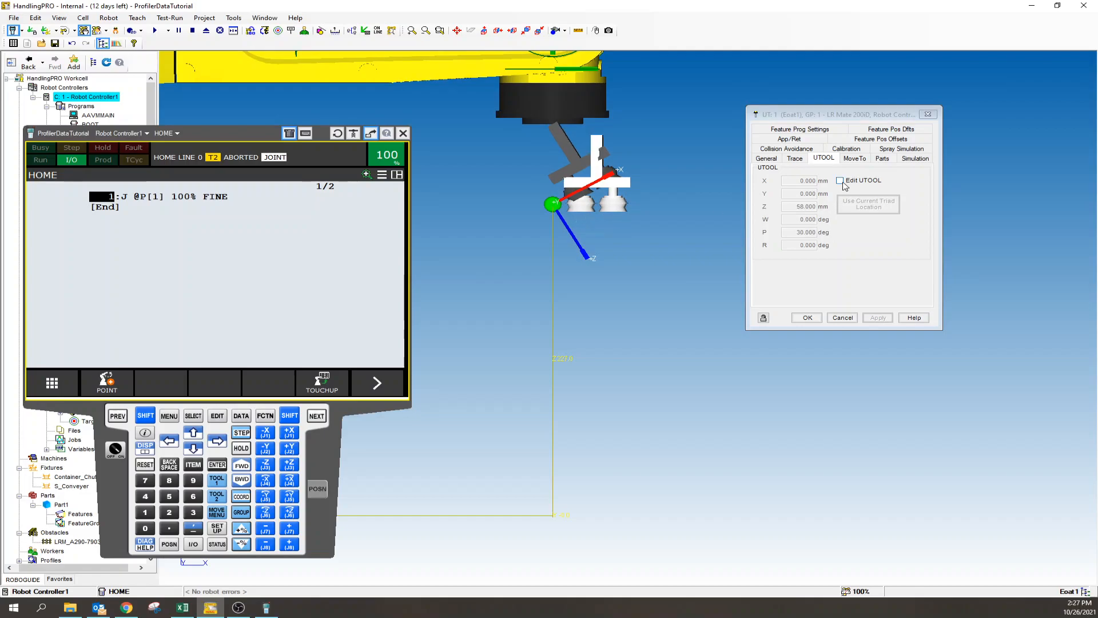
left_click(840, 181)
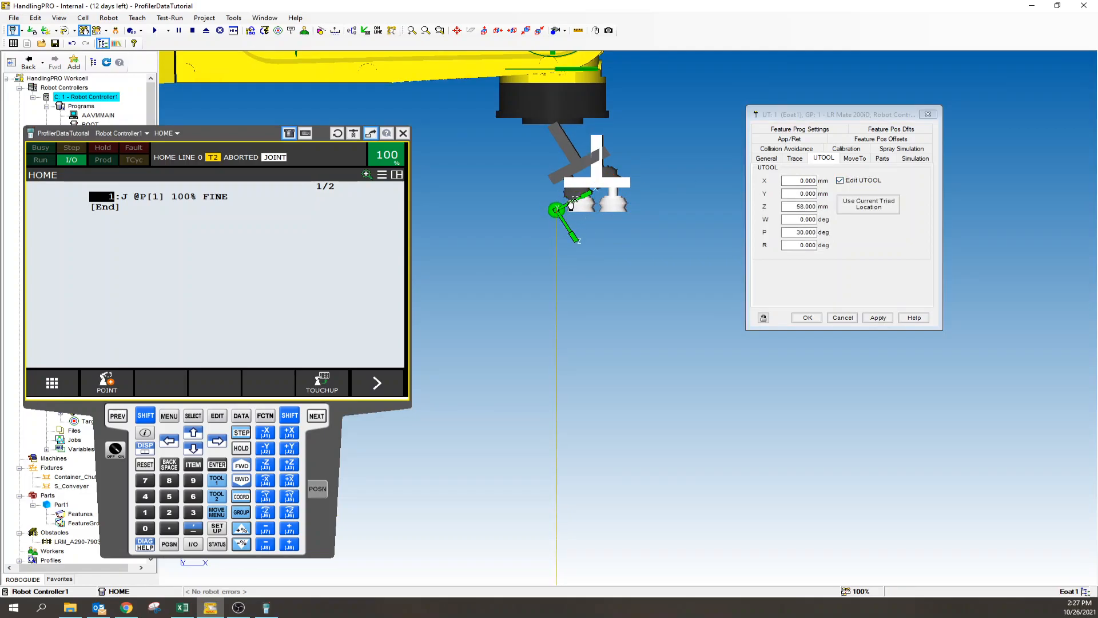
left_click(878, 318)
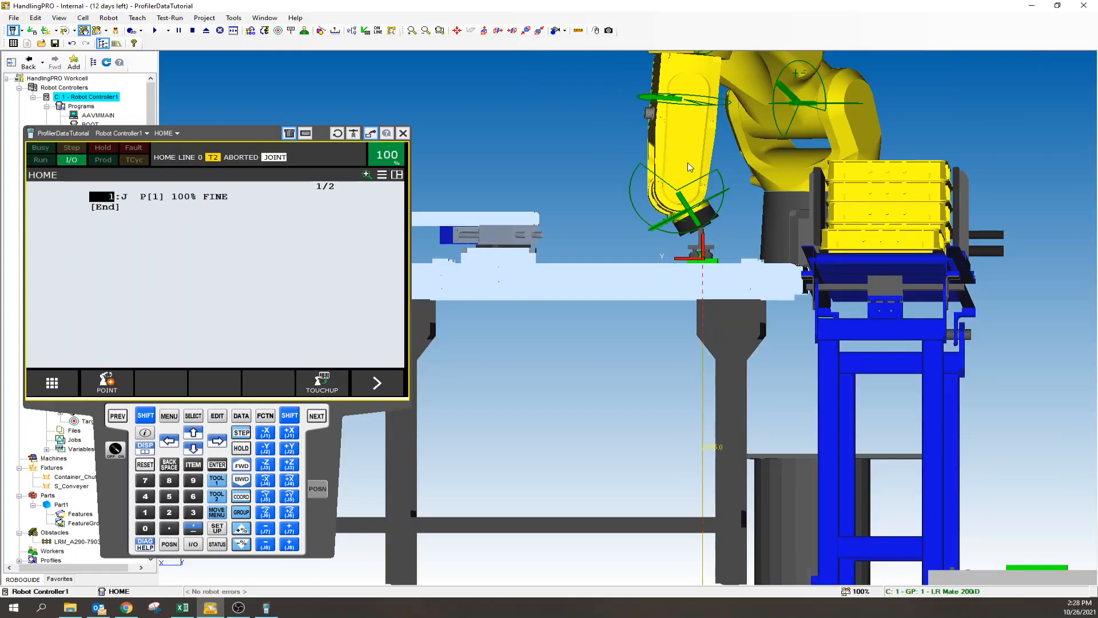
mouse_move(697, 137)
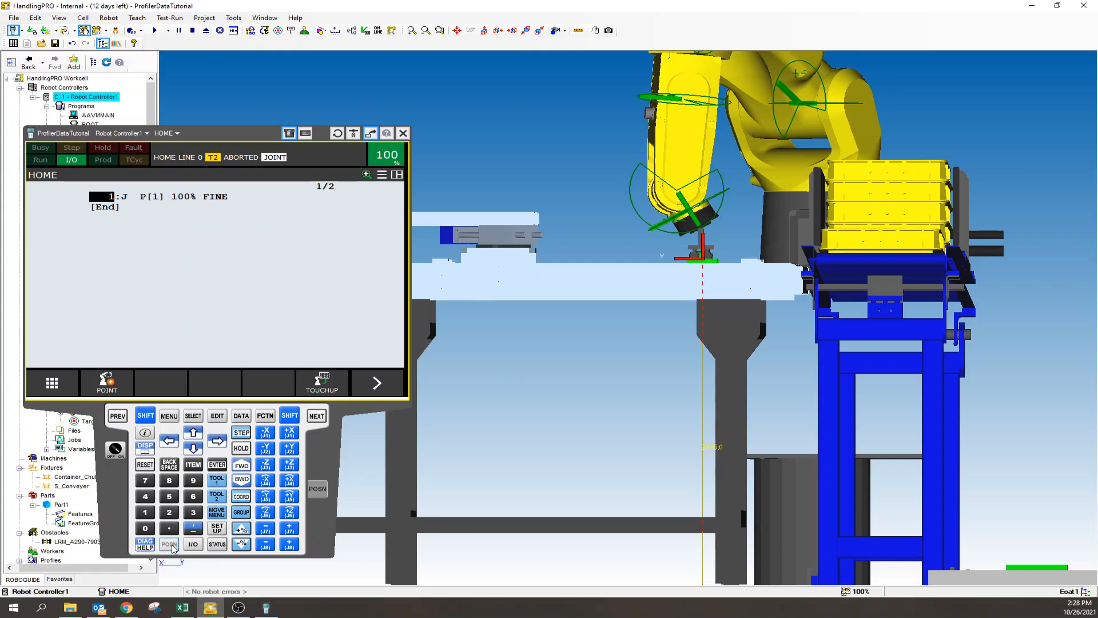
Show the Joint position screen reading J1 57.683, J5 -34.442, J6 -11.024
left_click(168, 544)
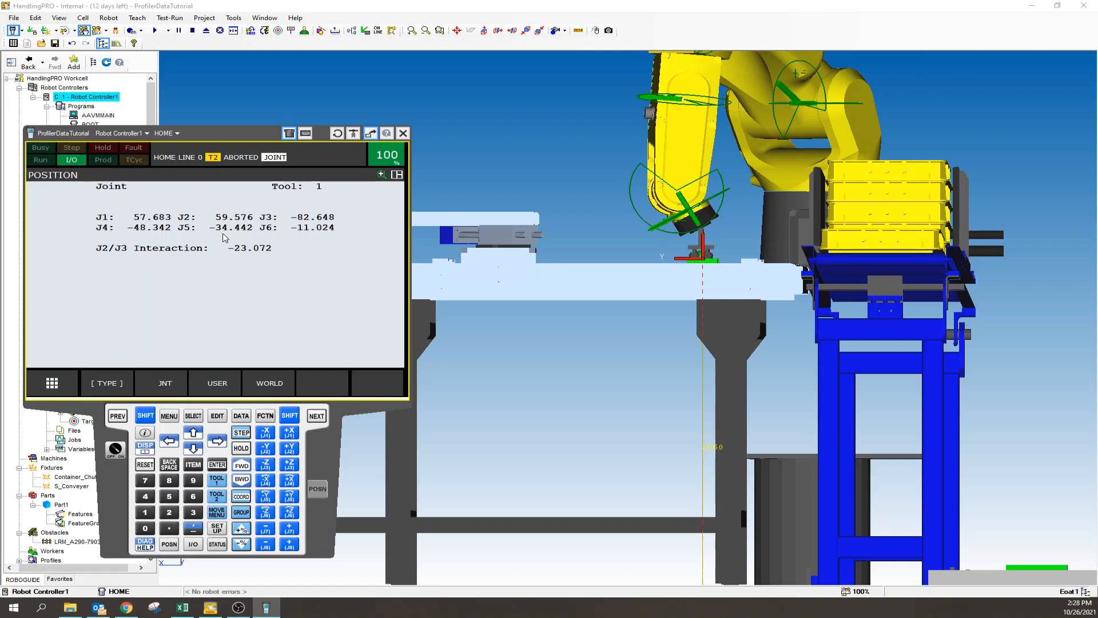
mouse_move(705, 234)
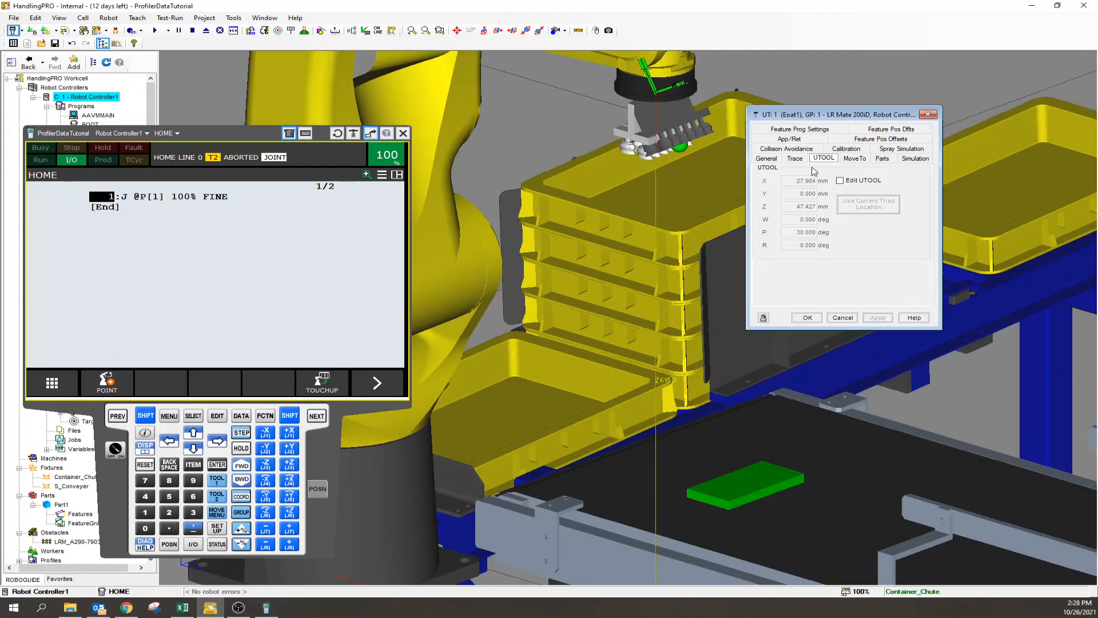
Apply the Eoat1 tool frame at X 0, Z 50, P 0 and close the gripper settings
left_click(839, 181)
type("58.000")
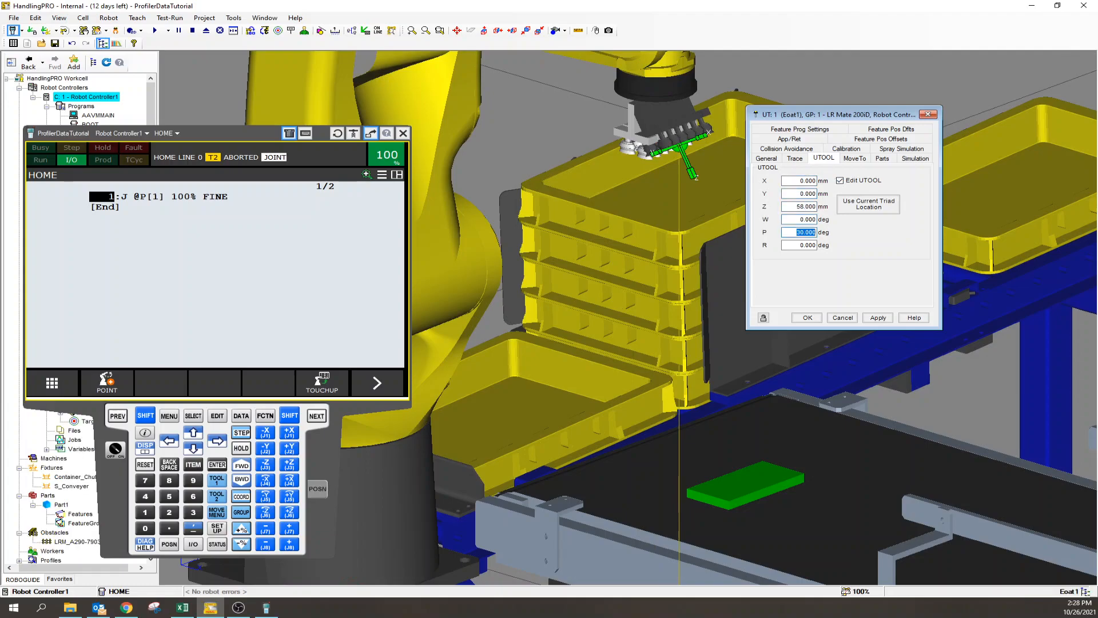
left_click(879, 318)
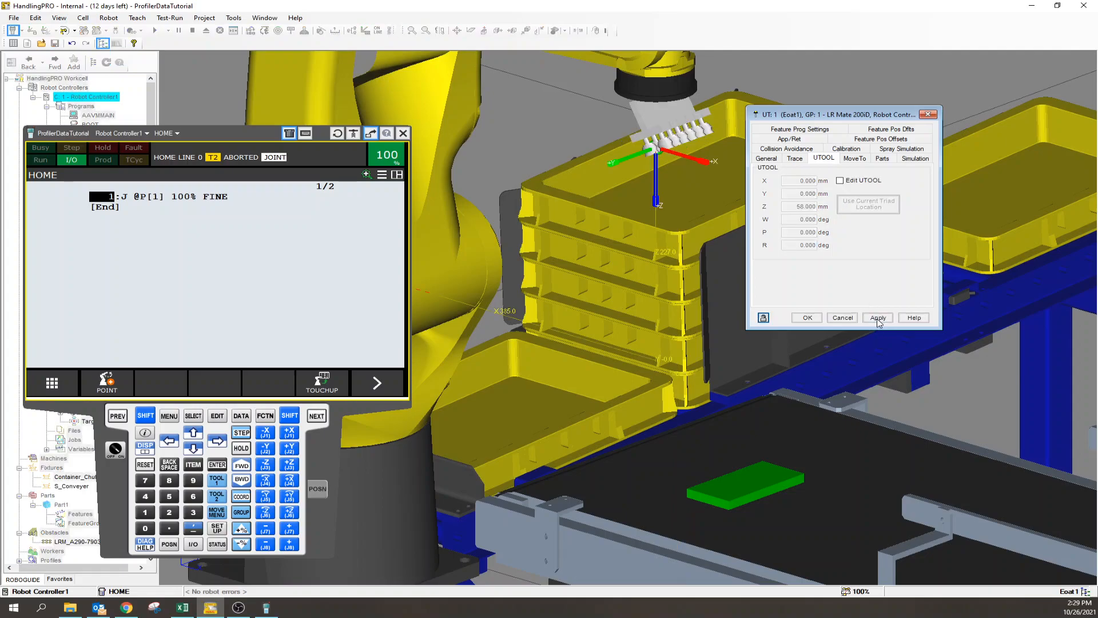
left_click(766, 158)
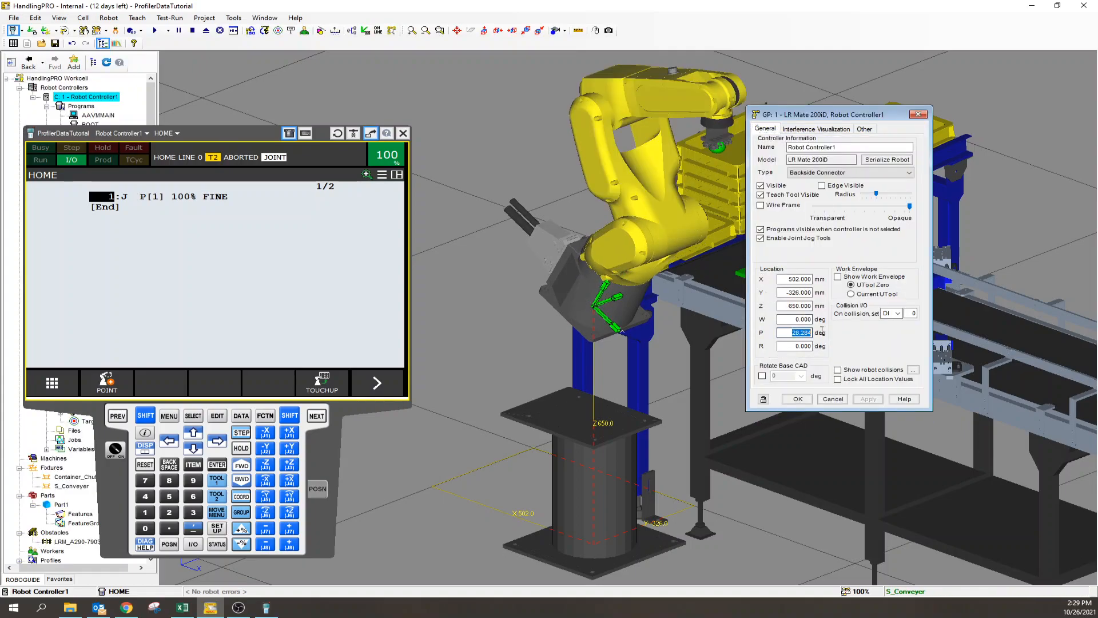
Set Robot Controller1's base location P to 30 and apply the tilt
left_click(867, 398)
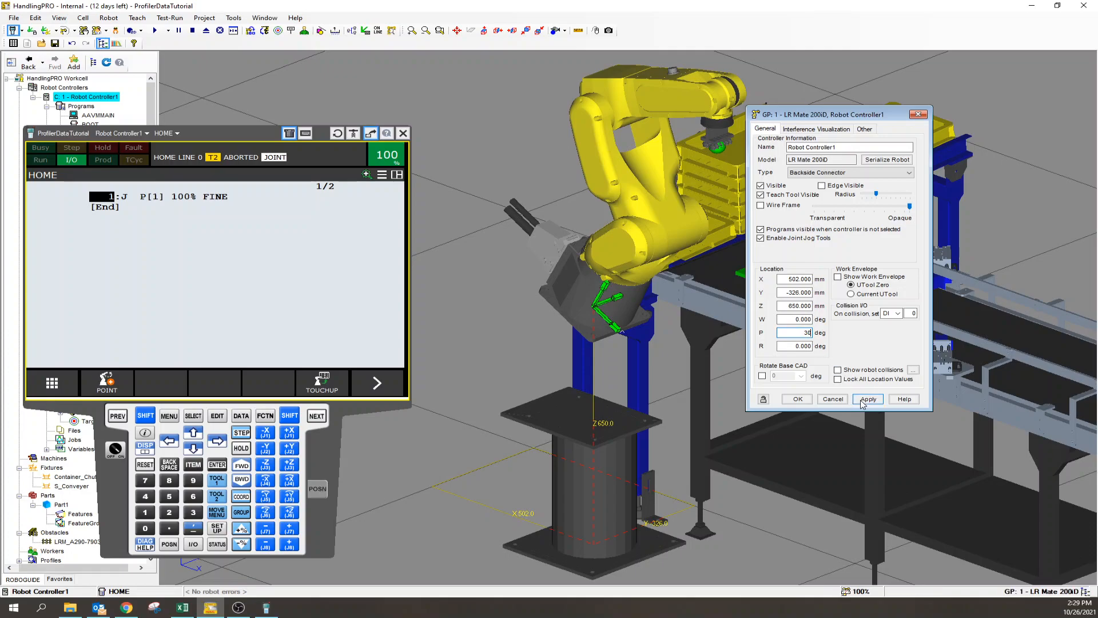
left_click(869, 398)
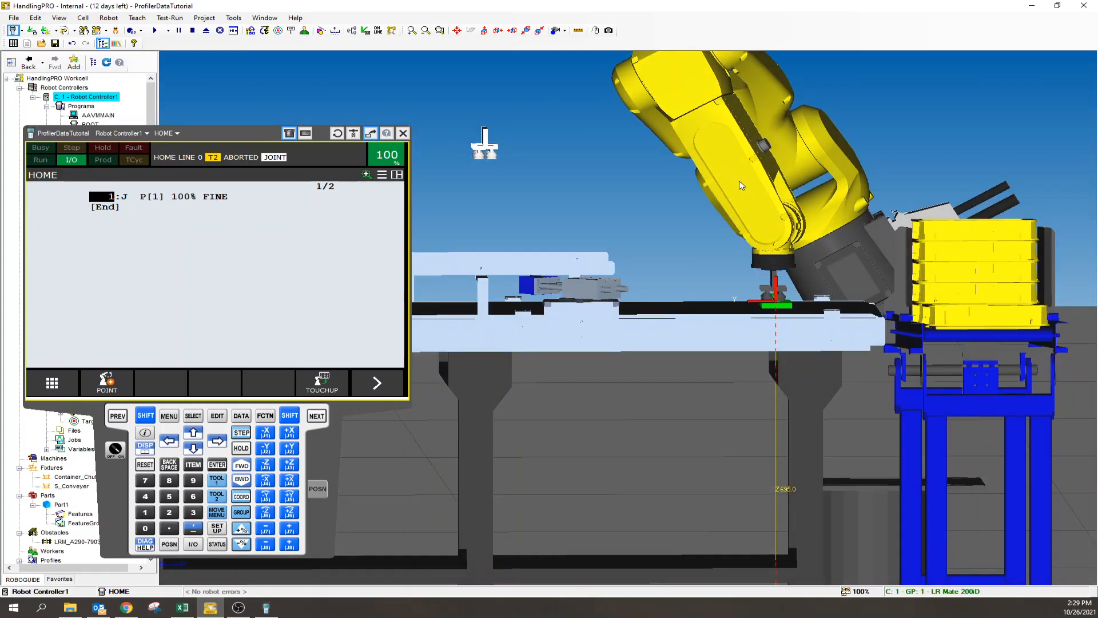
mouse_move(744, 203)
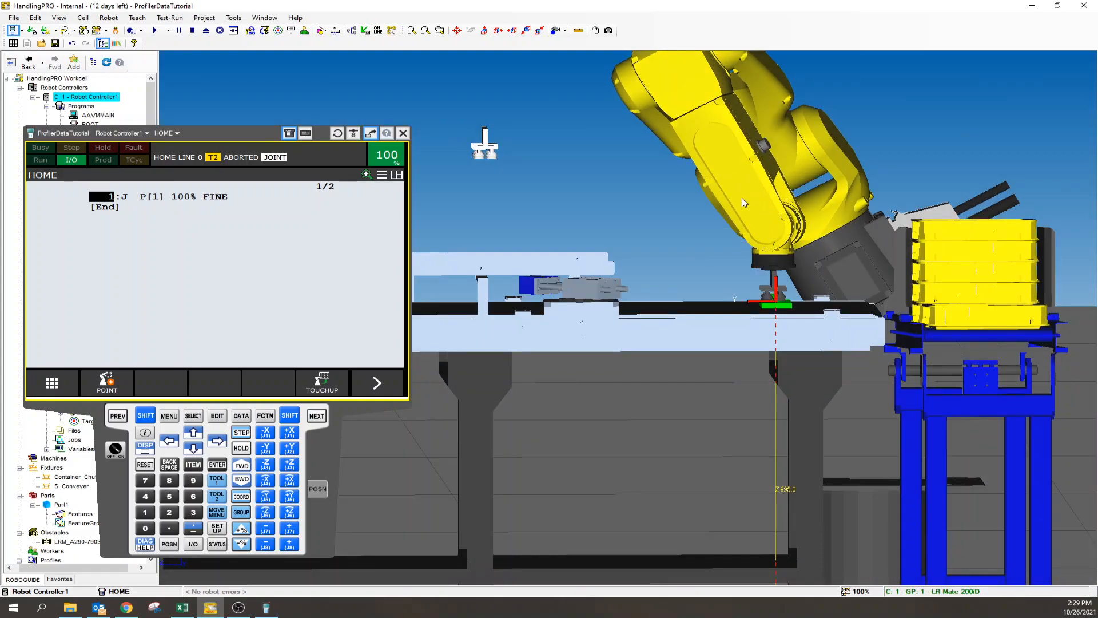
left_click(168, 545)
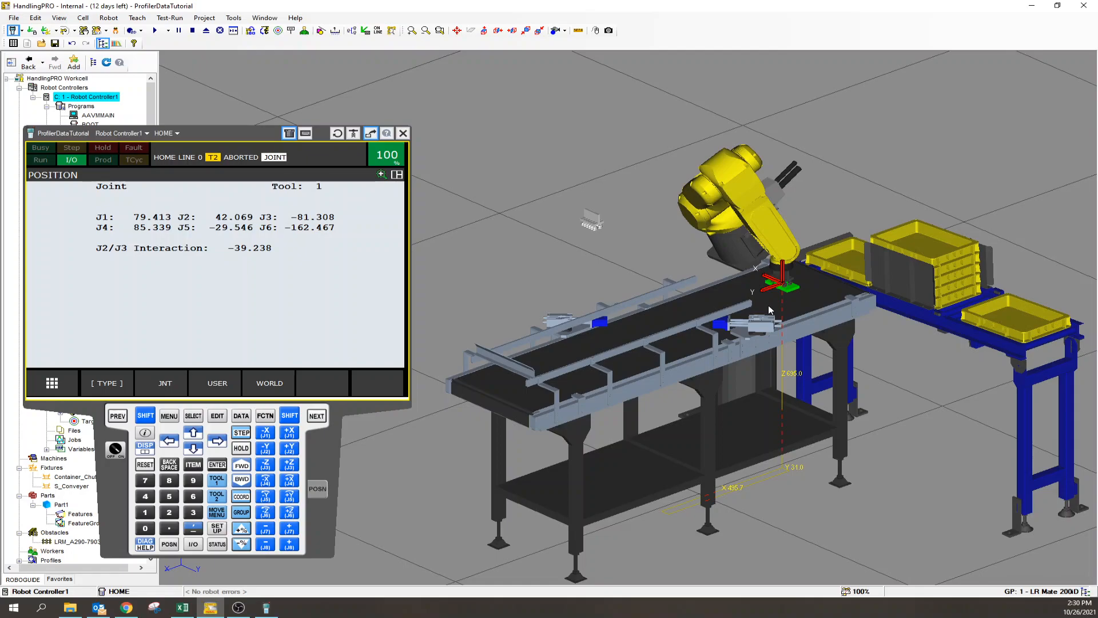
mouse_move(757, 311)
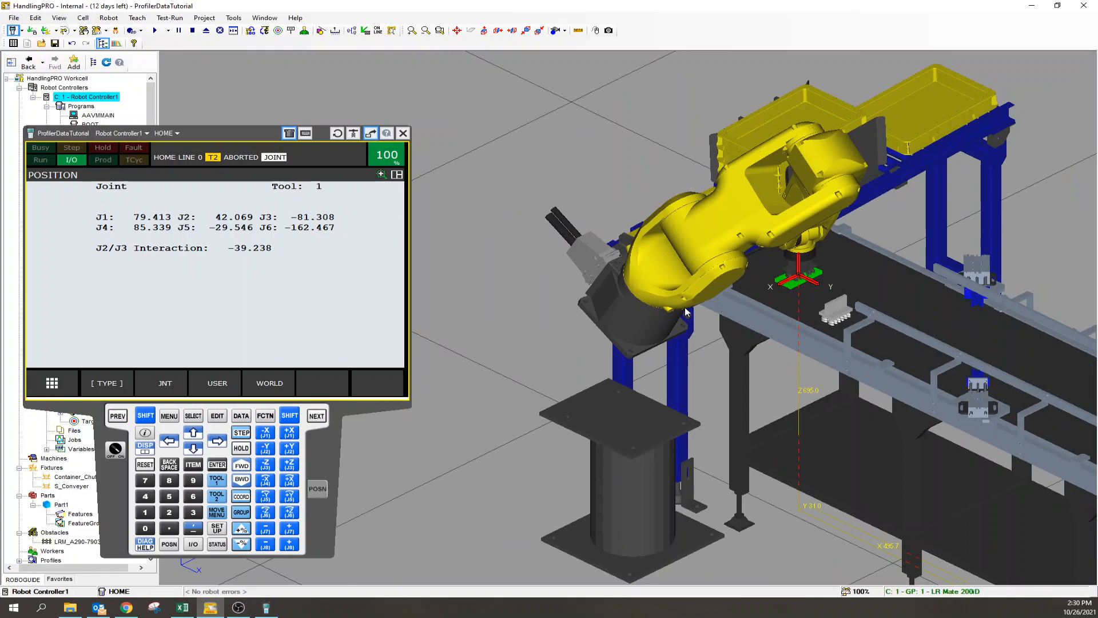
mouse_move(663, 304)
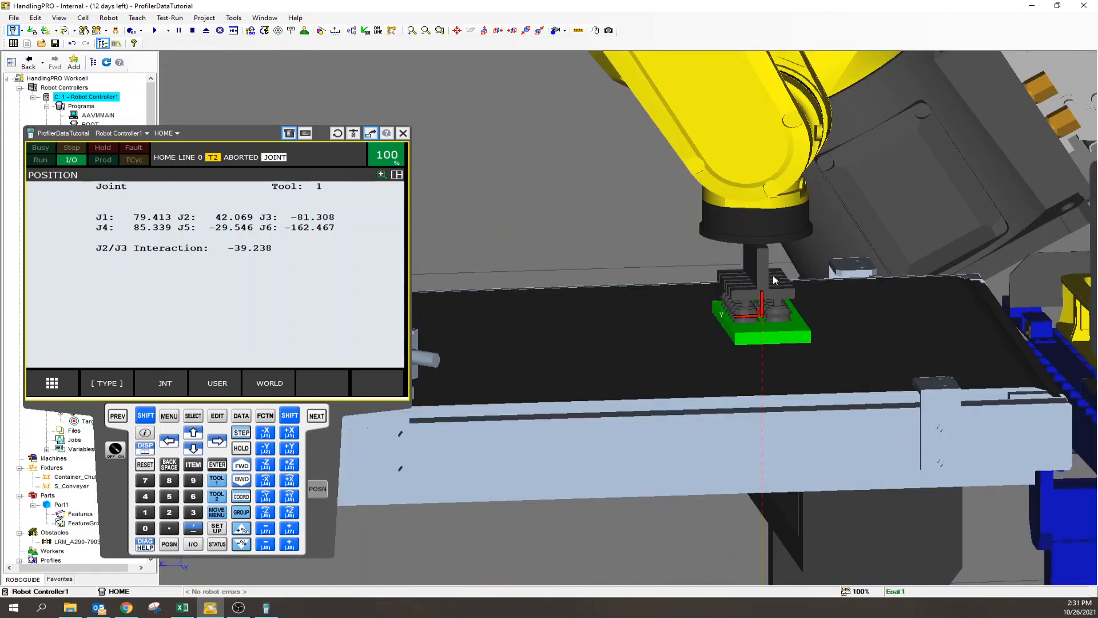
mouse_move(758, 253)
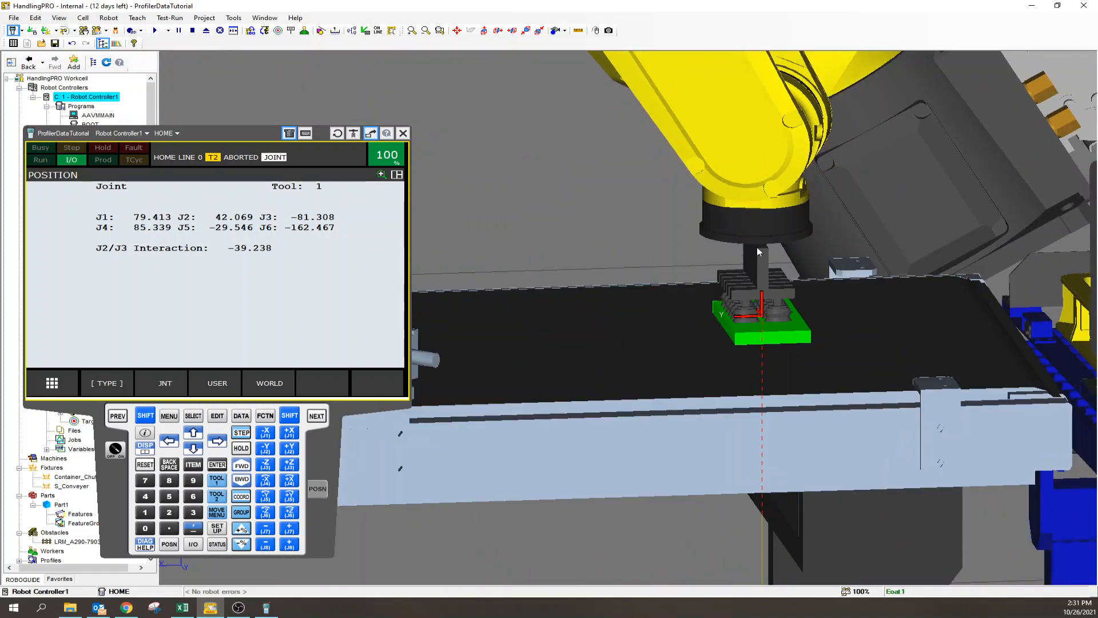